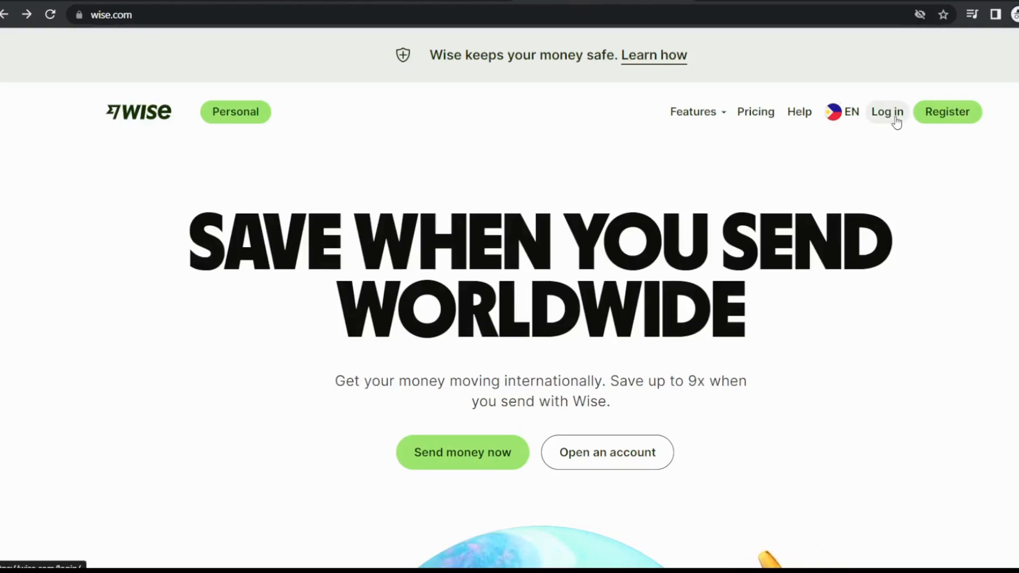
Step: Log in to the personal Wise account with email and password
left_click(887, 112)
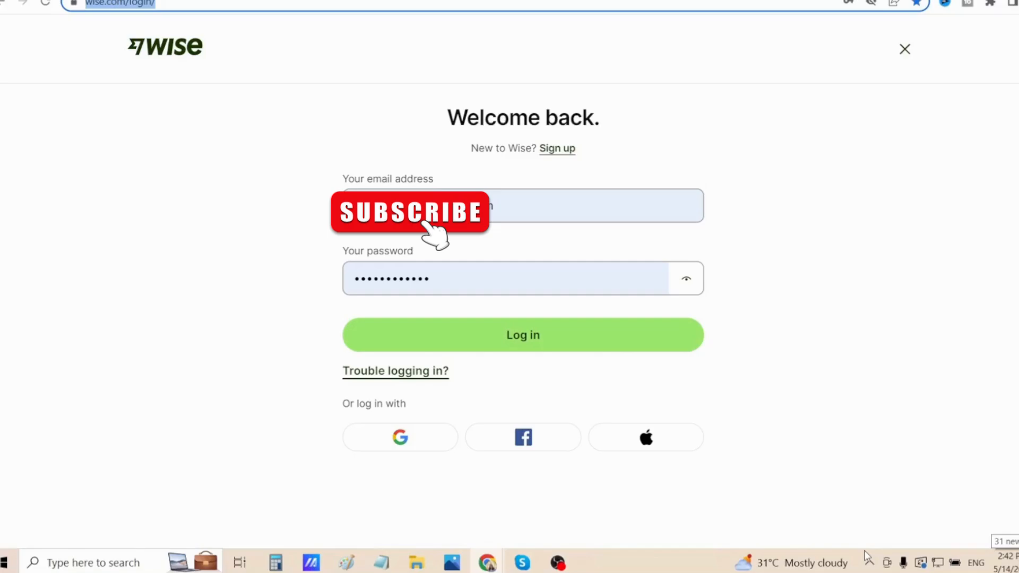
mouse_move(522, 344)
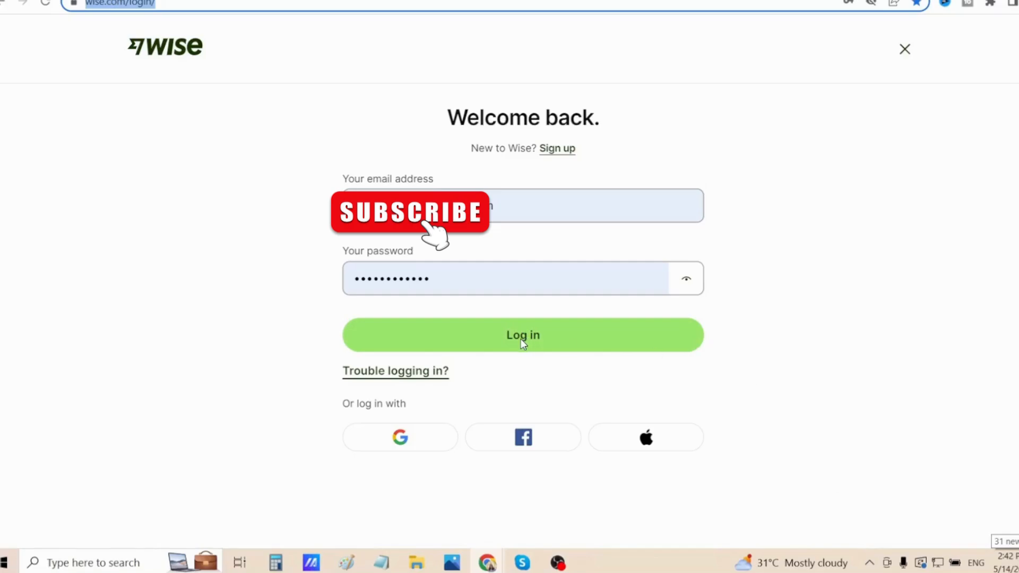
left_click(522, 335)
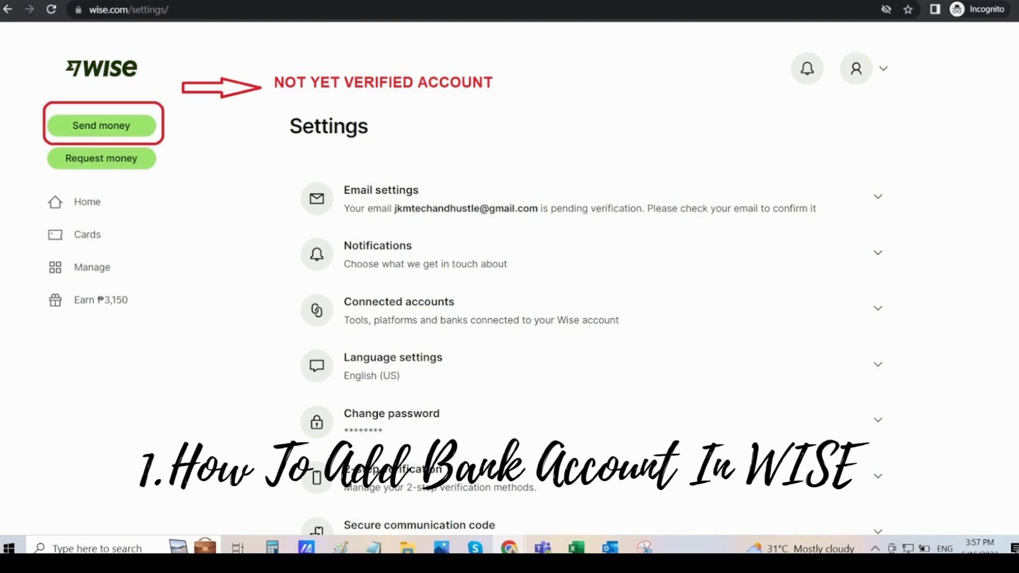
mouse_move(102, 164)
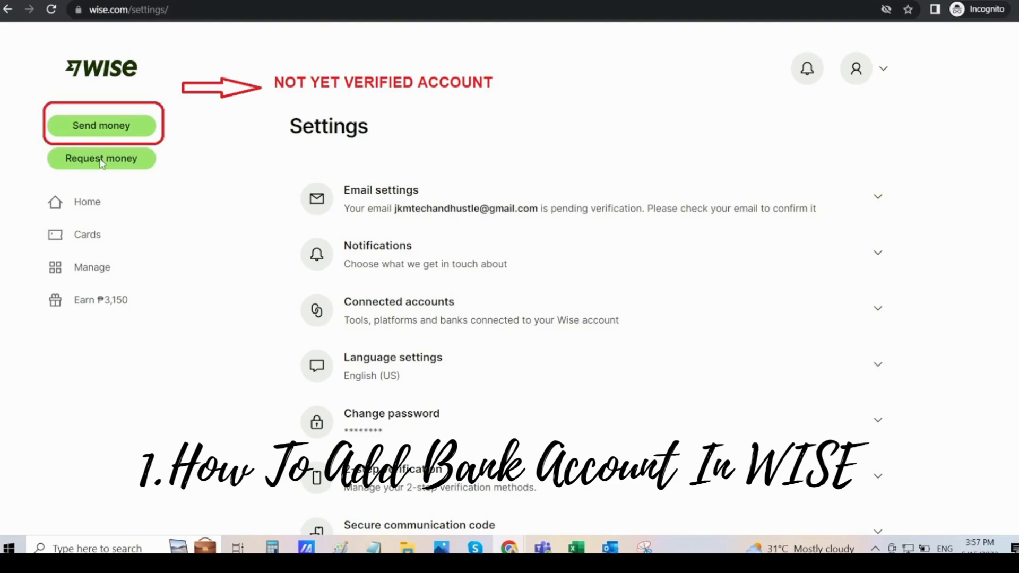
mouse_move(463, 363)
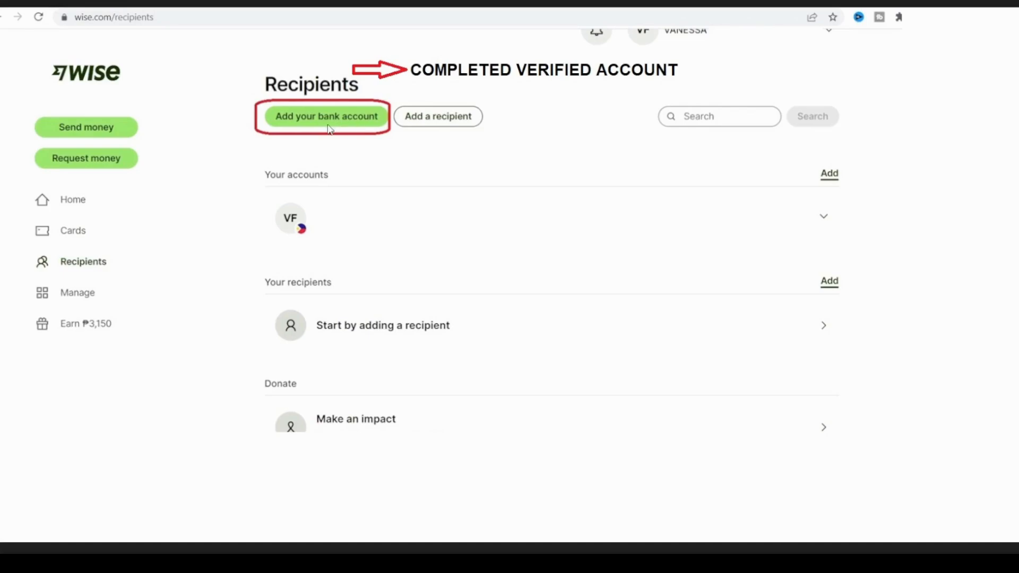
mouse_move(323, 127)
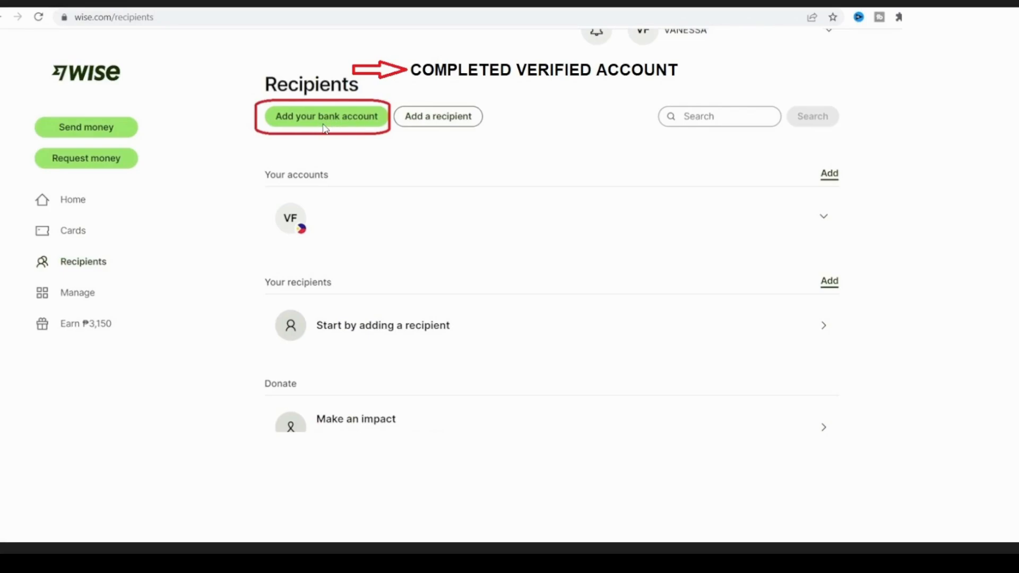
mouse_move(76, 141)
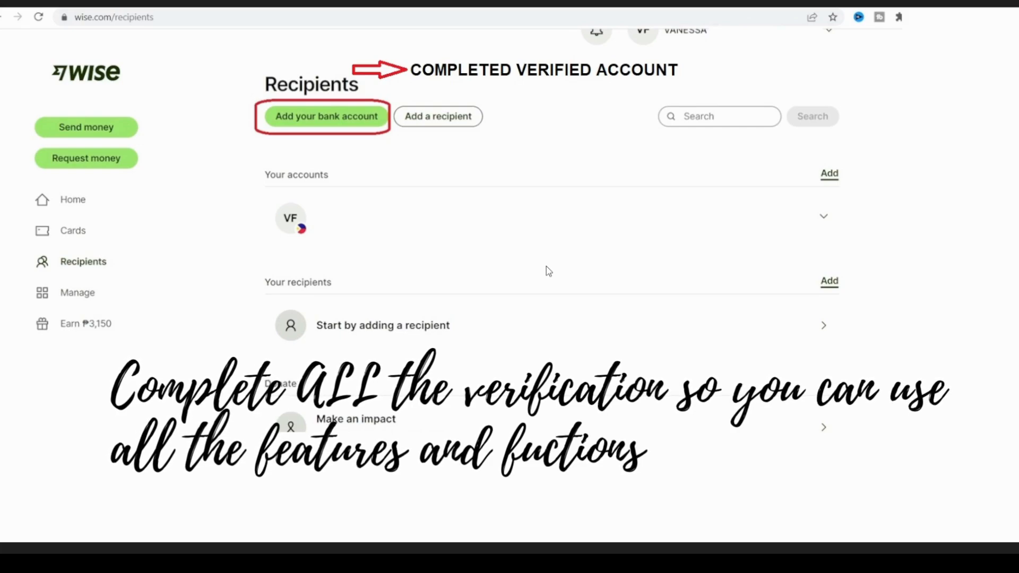
mouse_move(329, 123)
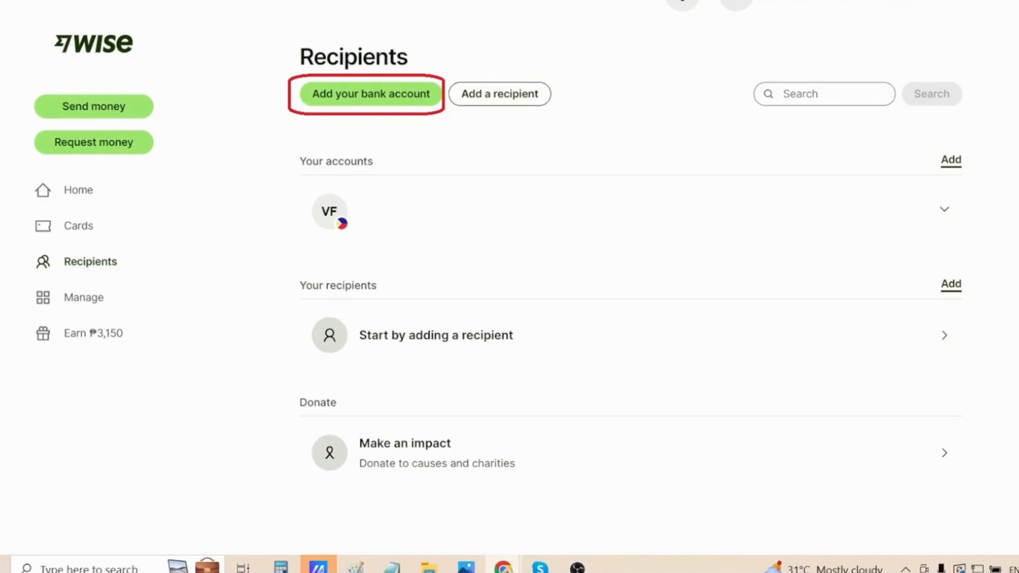
mouse_move(373, 112)
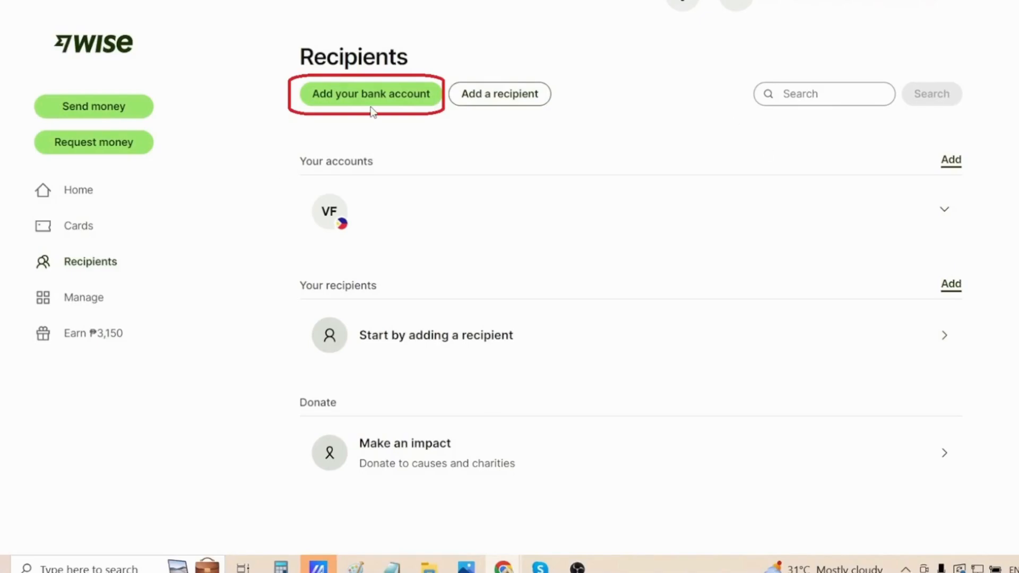
Step: Add your own PHP bank account at BPI with name and account number, and confirm it
left_click(372, 93)
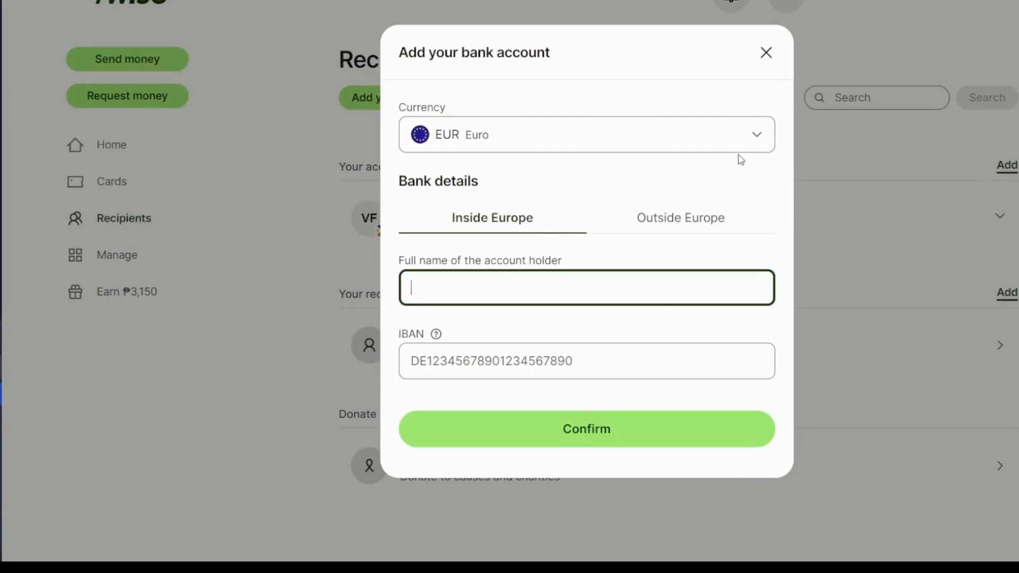
left_click(585, 135)
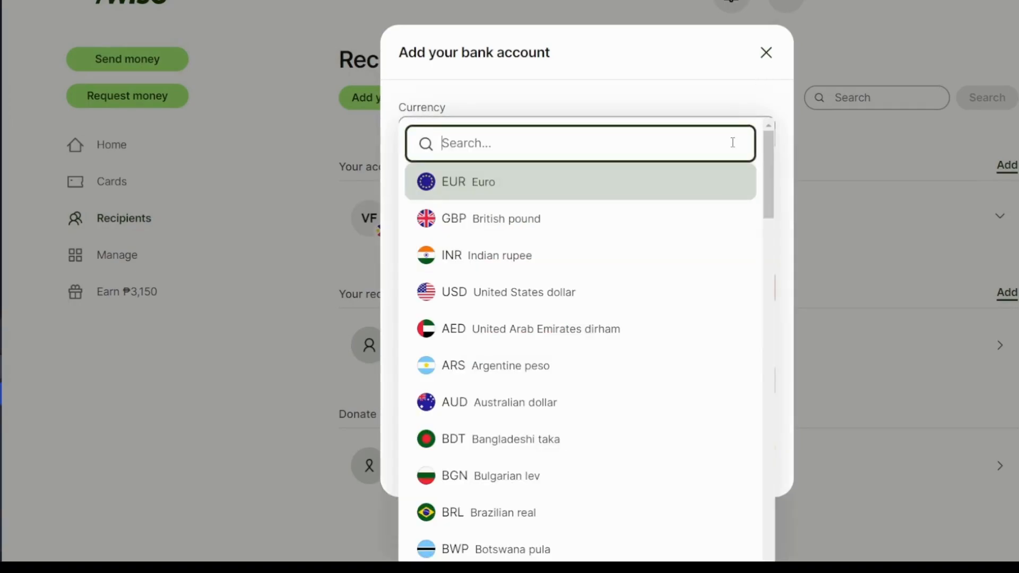
type("php")
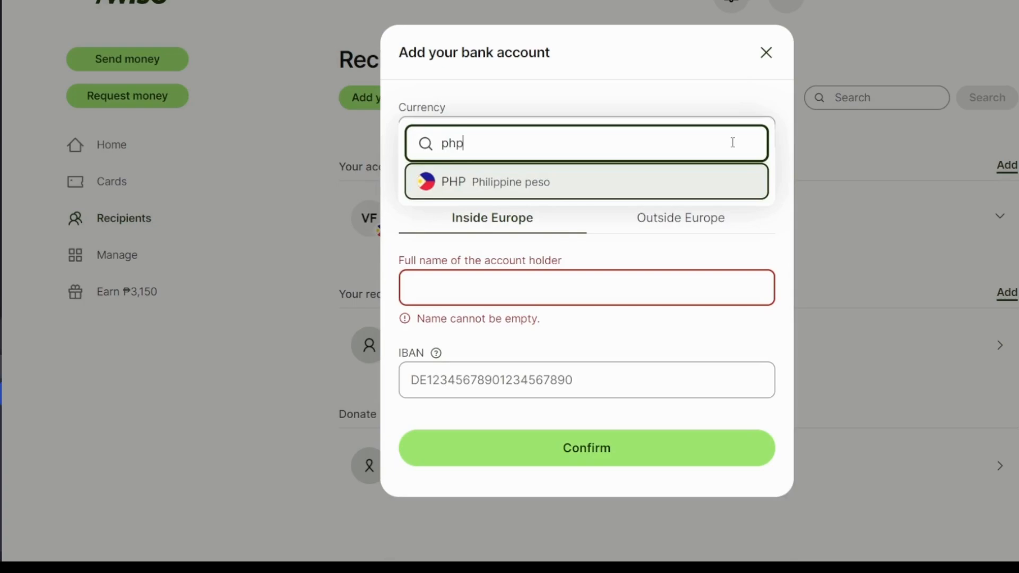
left_click(586, 182)
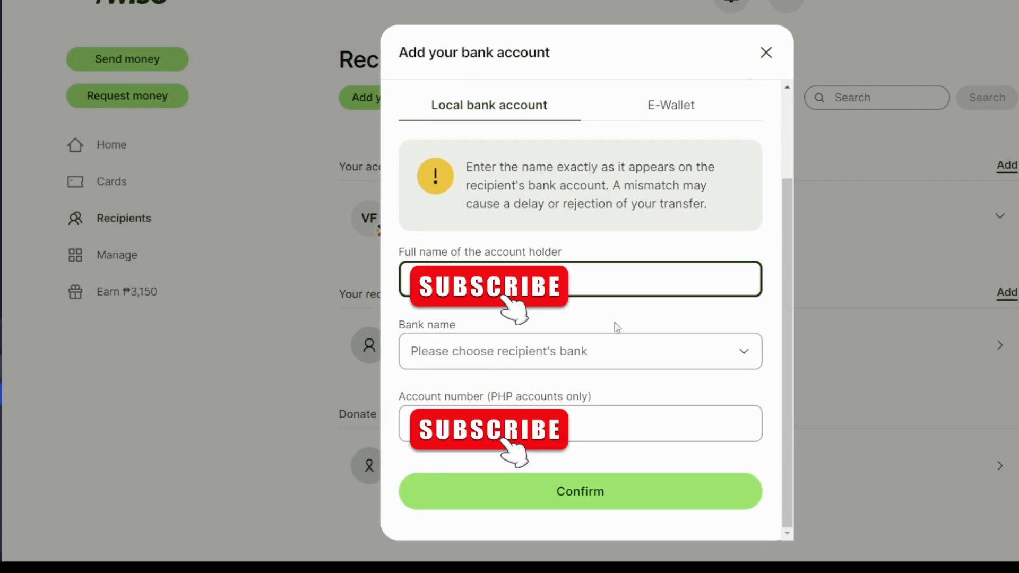
left_click(580, 351)
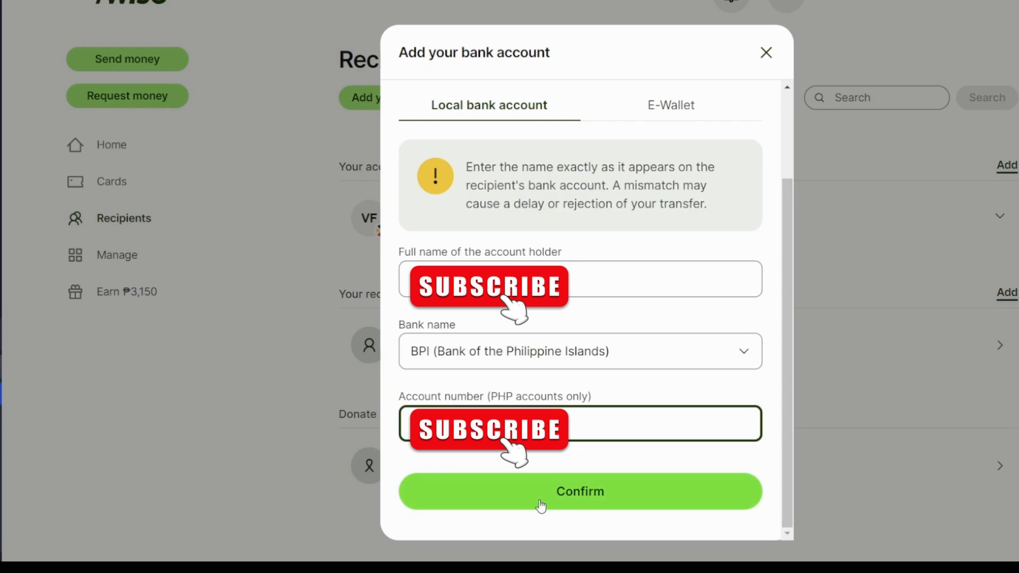
left_click(580, 493)
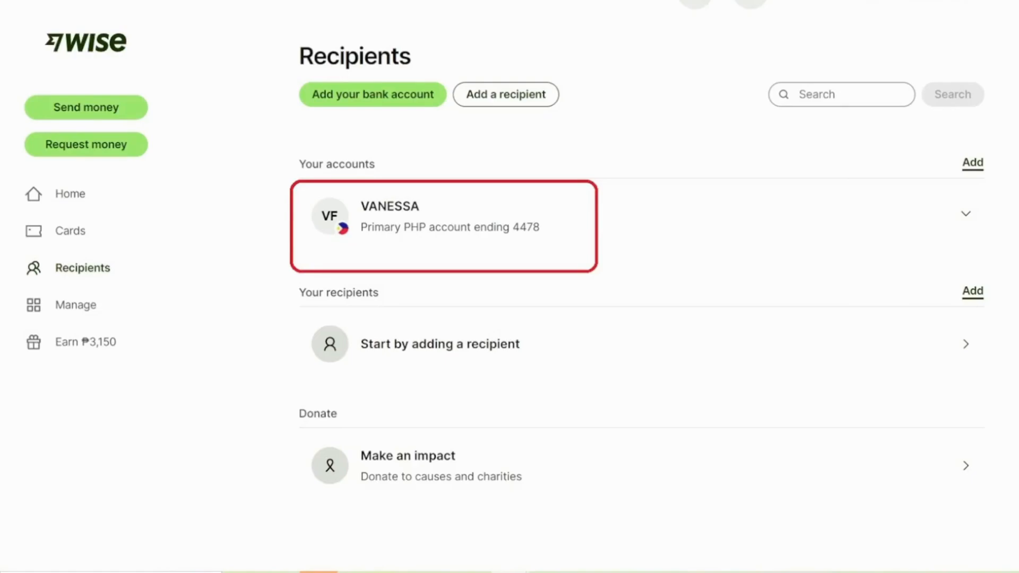
Step: Return to Home showing the 19.00 AUD balance and recent transactions
left_click(70, 193)
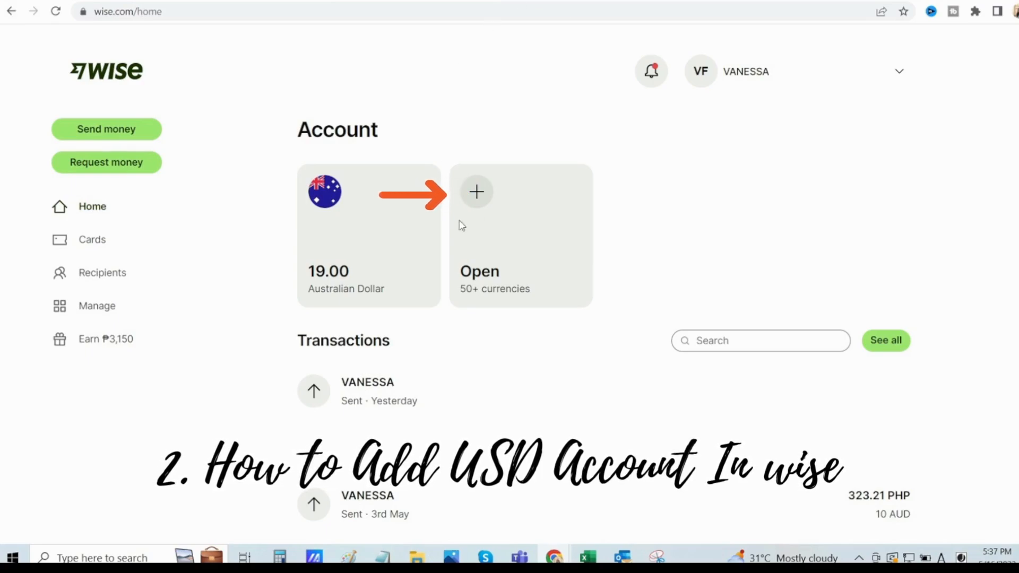
Step: Open a new US dollar spending balance and confirm it, showing 0 USD
left_click(476, 193)
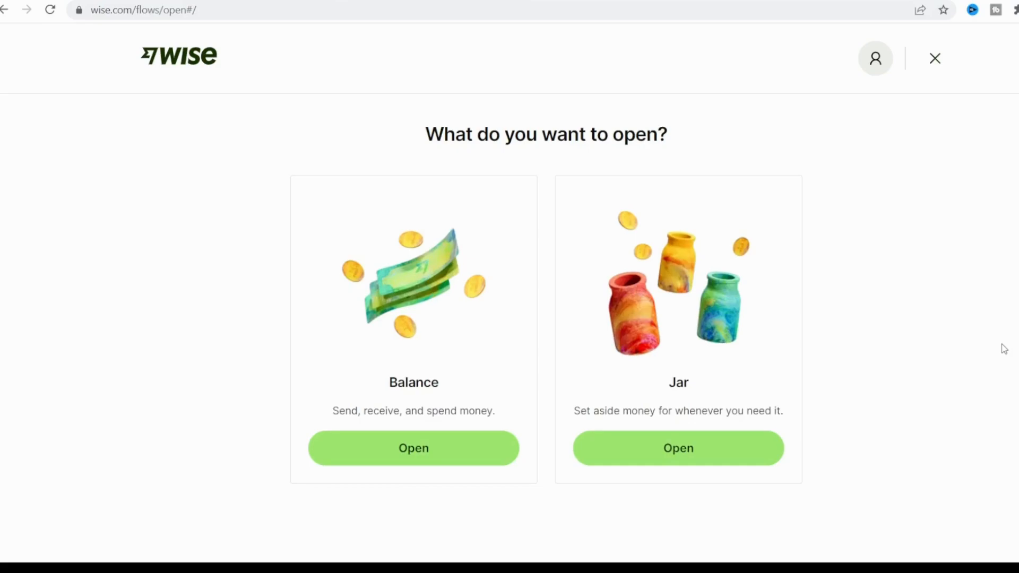
left_click(414, 448)
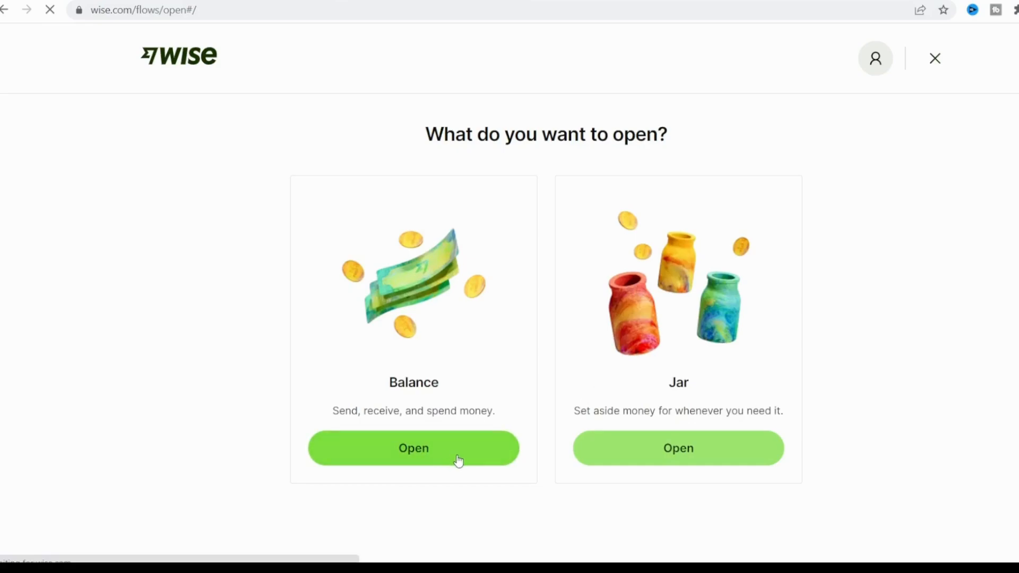
left_click(414, 448)
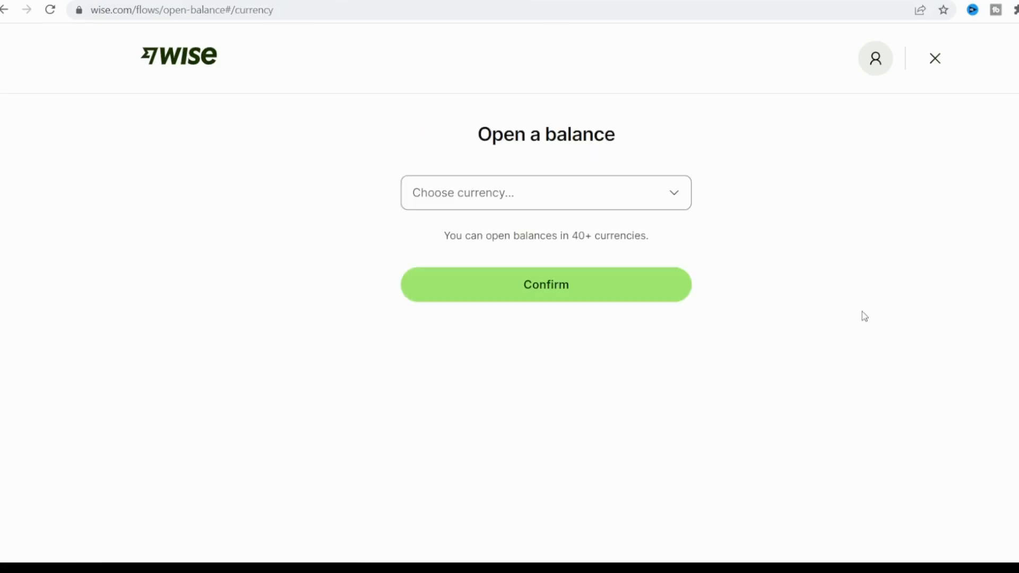
left_click(546, 192)
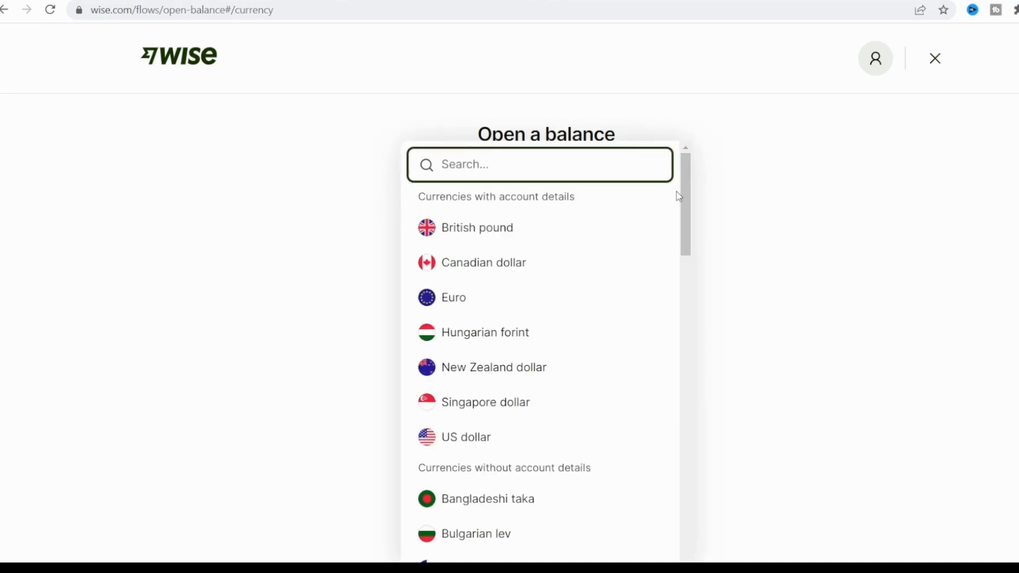
left_click(465, 438)
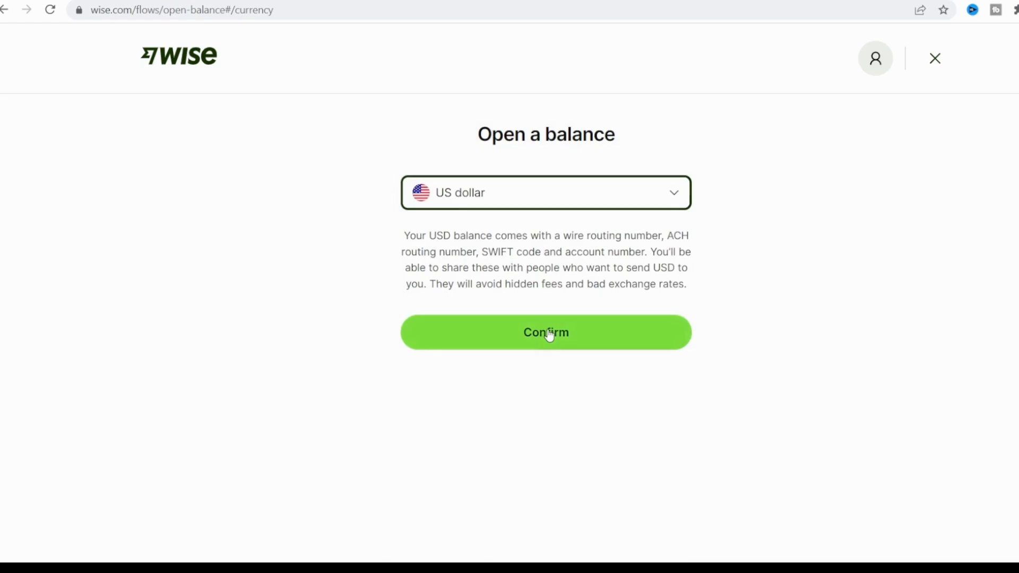
left_click(547, 333)
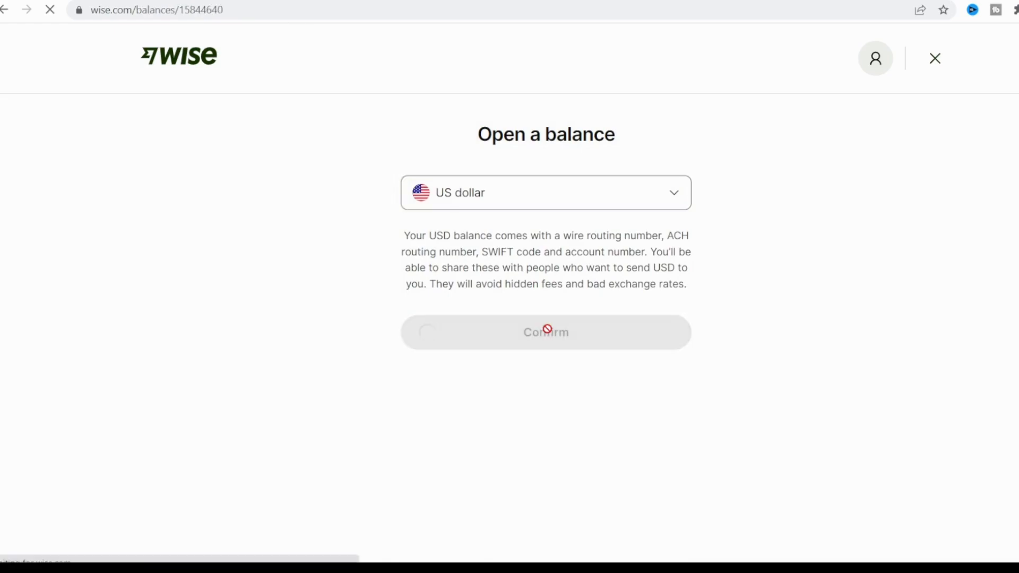
left_click(546, 333)
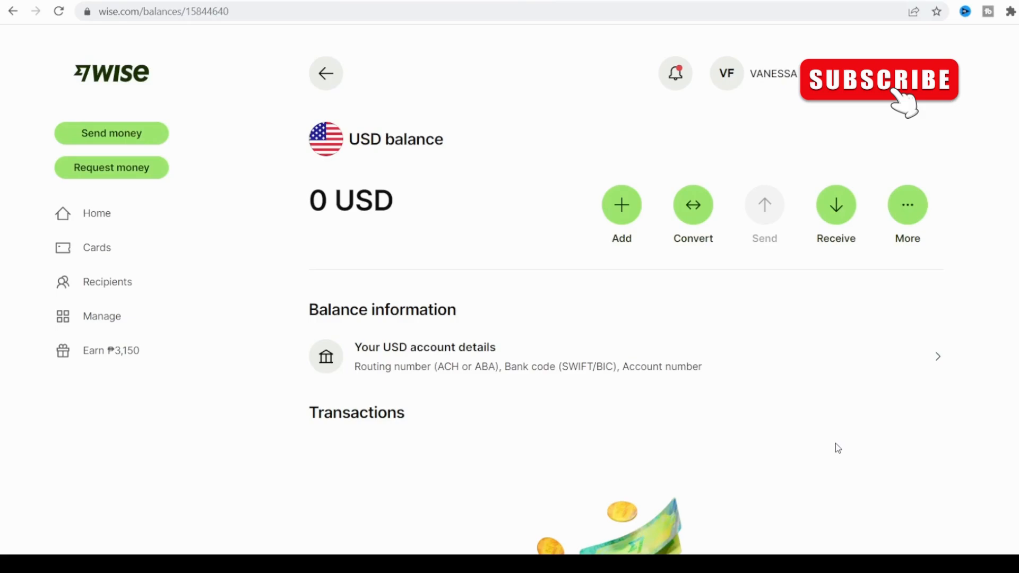
mouse_move(611, 390)
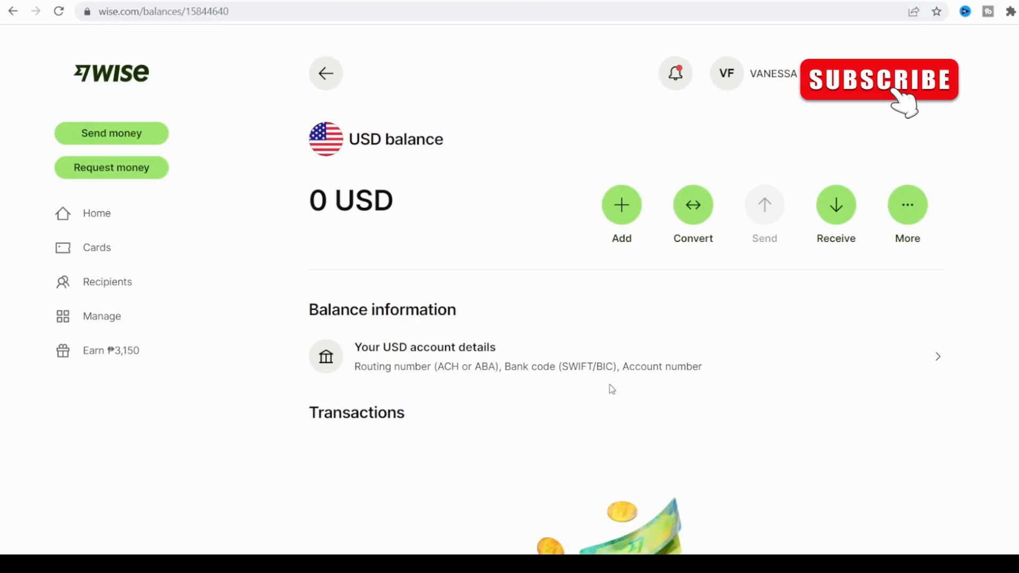
Step: Add money to the USD balance with an amount of 10 USD and continue
left_click(621, 205)
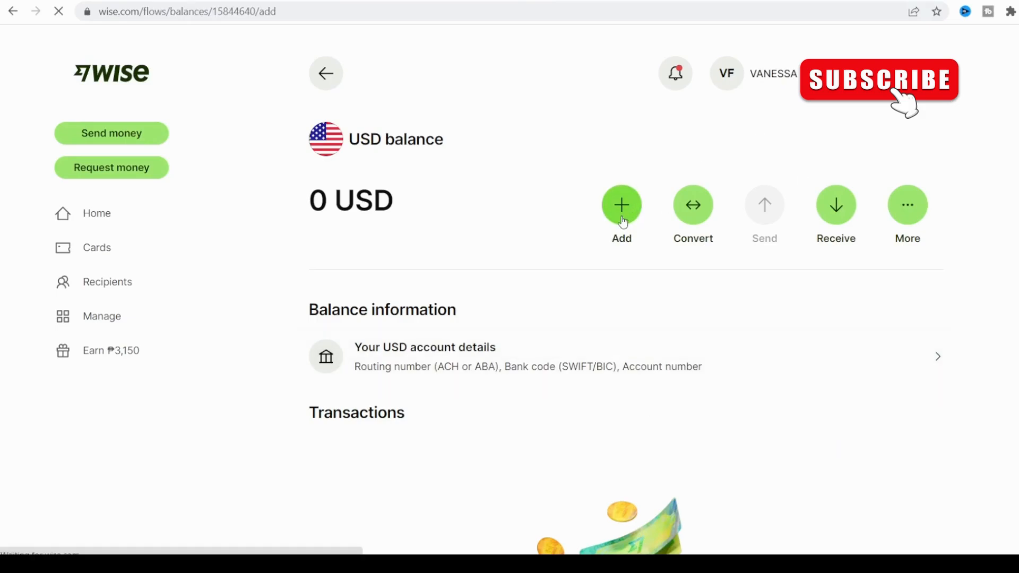
left_click(621, 205)
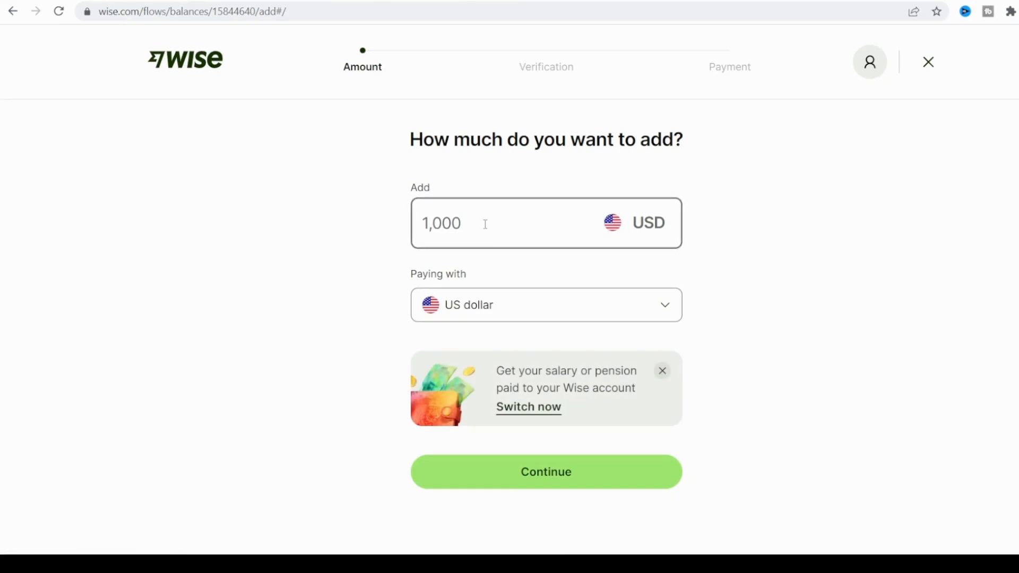
left_click(486, 224)
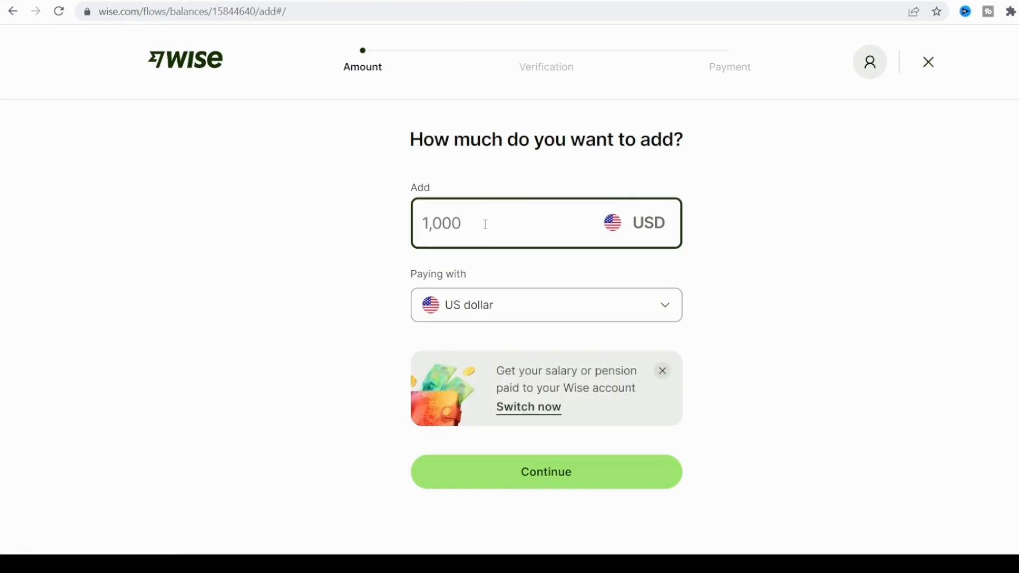
type("10")
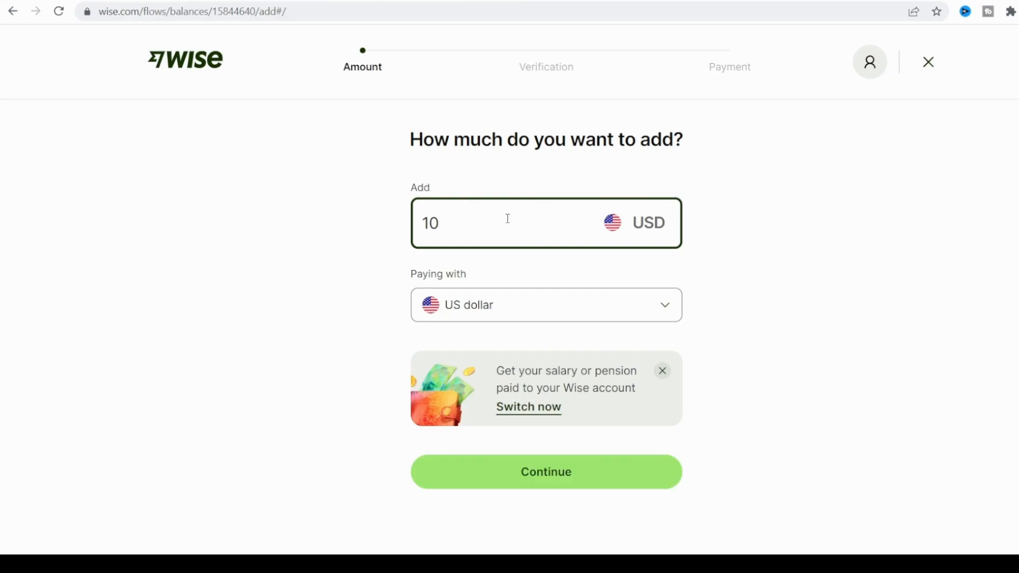
mouse_move(558, 483)
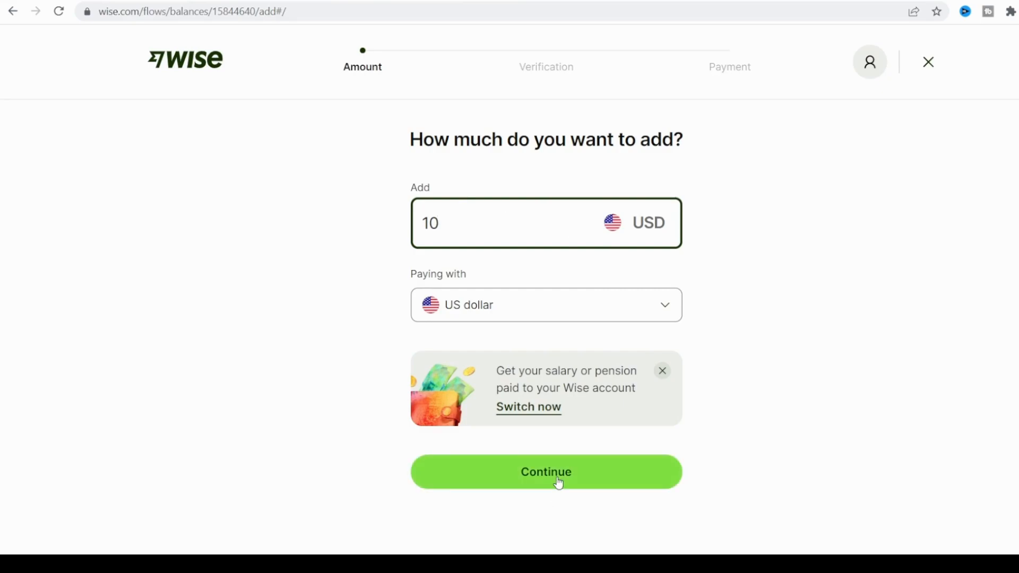
left_click(547, 472)
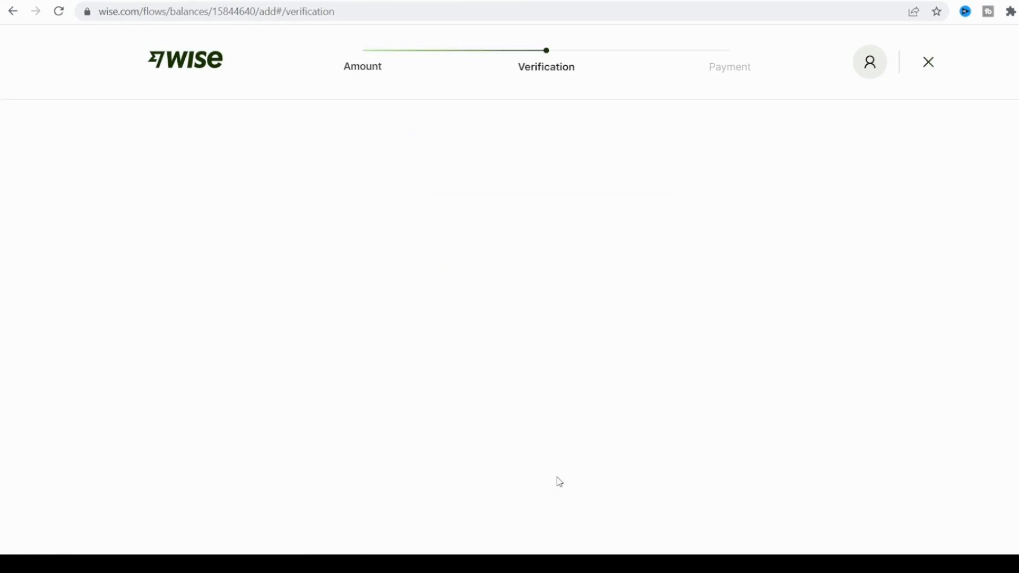
mouse_move(526, 73)
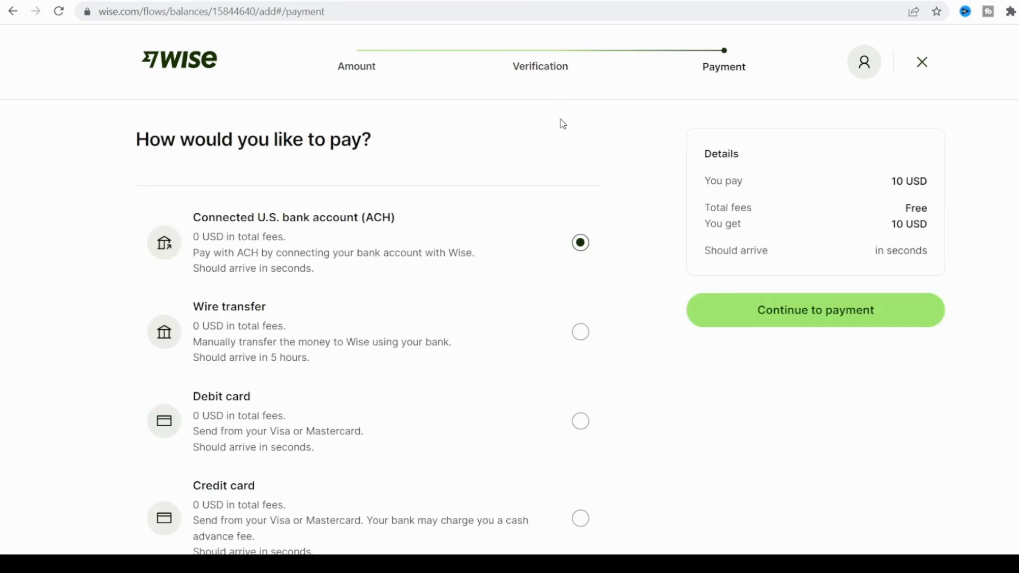
Step: Choose debit card as the payment method for the 10 USD top-up and continue to payment
scroll("down", 3)
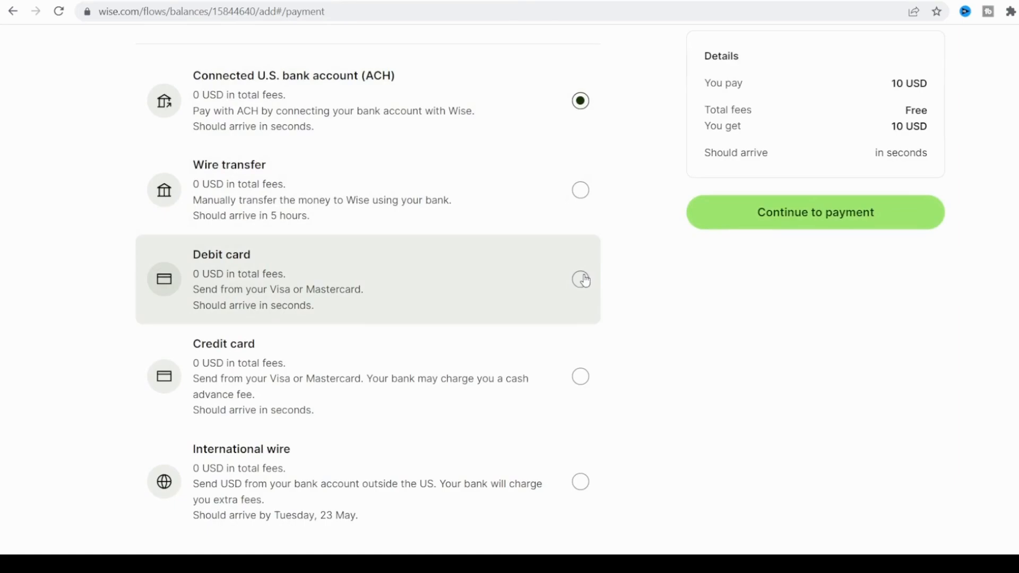
left_click(579, 279)
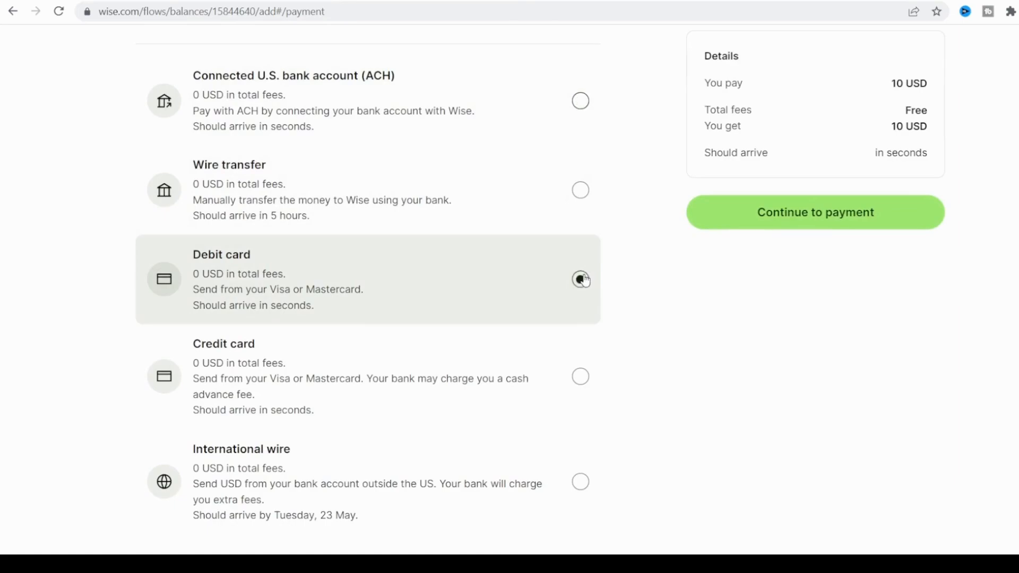
left_click(579, 279)
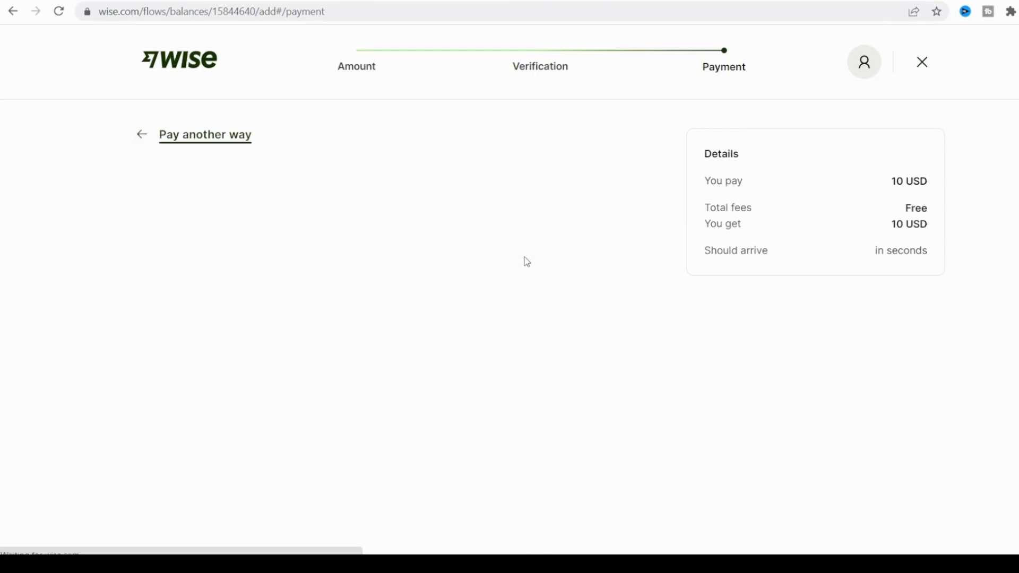
mouse_move(346, 219)
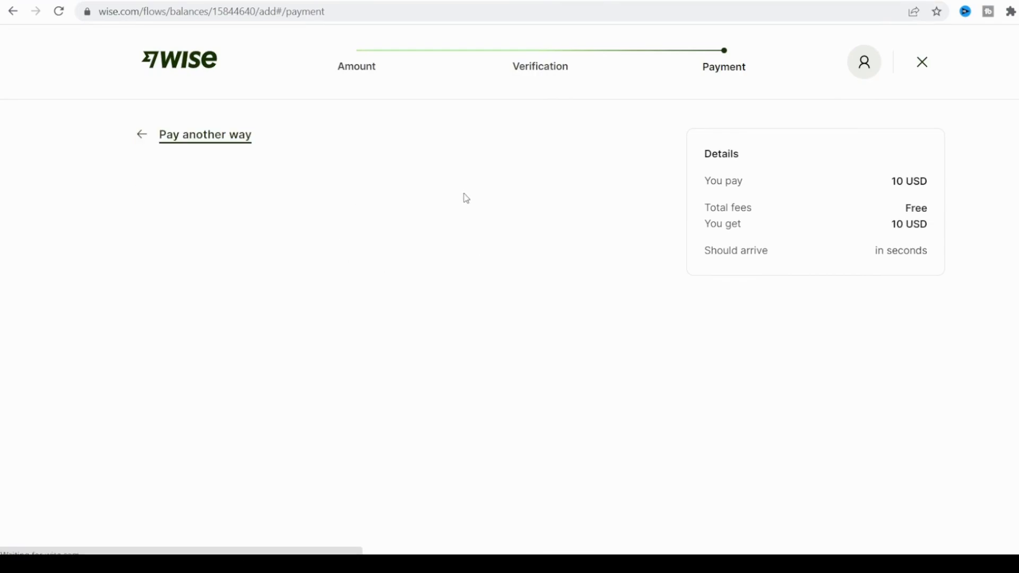
mouse_move(473, 197)
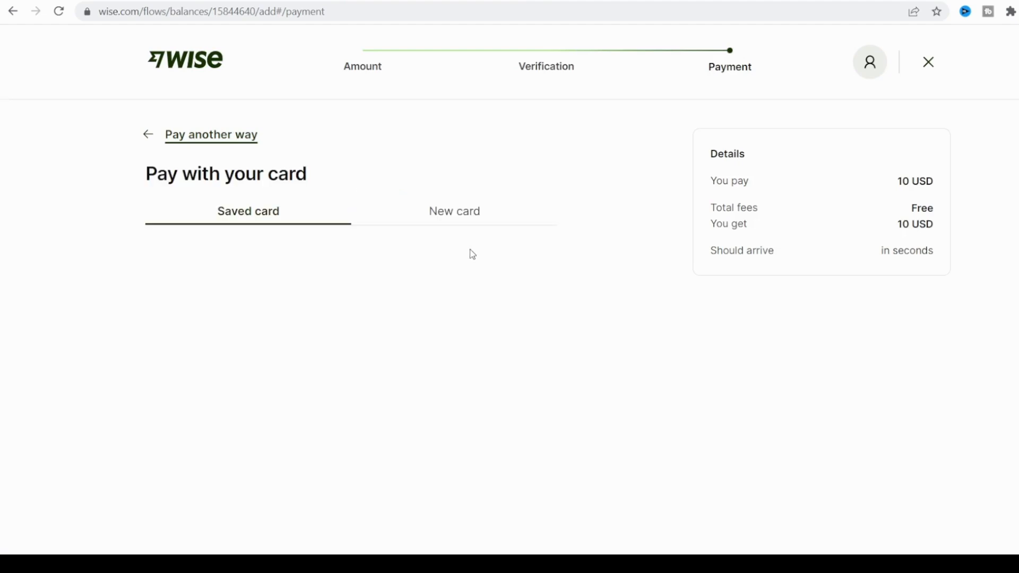
Step: Pay 10 USD with the saved Mastercard's CVC and decline saving the card to Google Pay
left_click(248, 211)
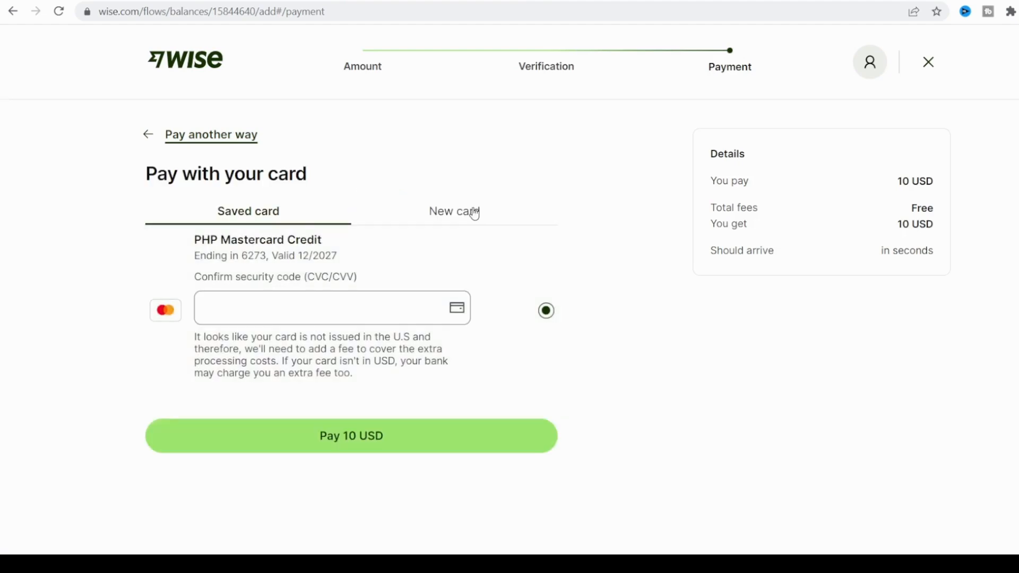
left_click(453, 211)
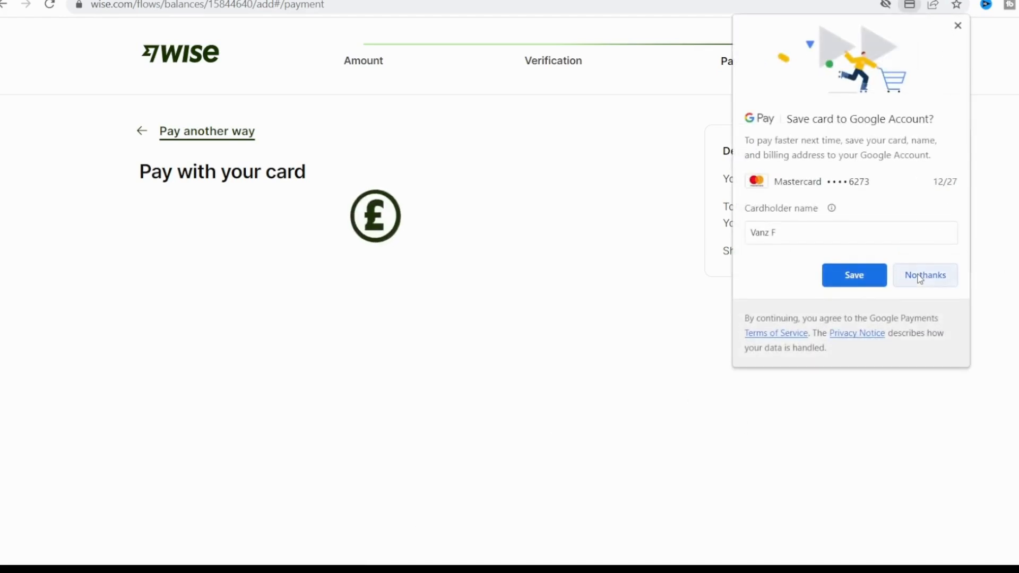
left_click(925, 275)
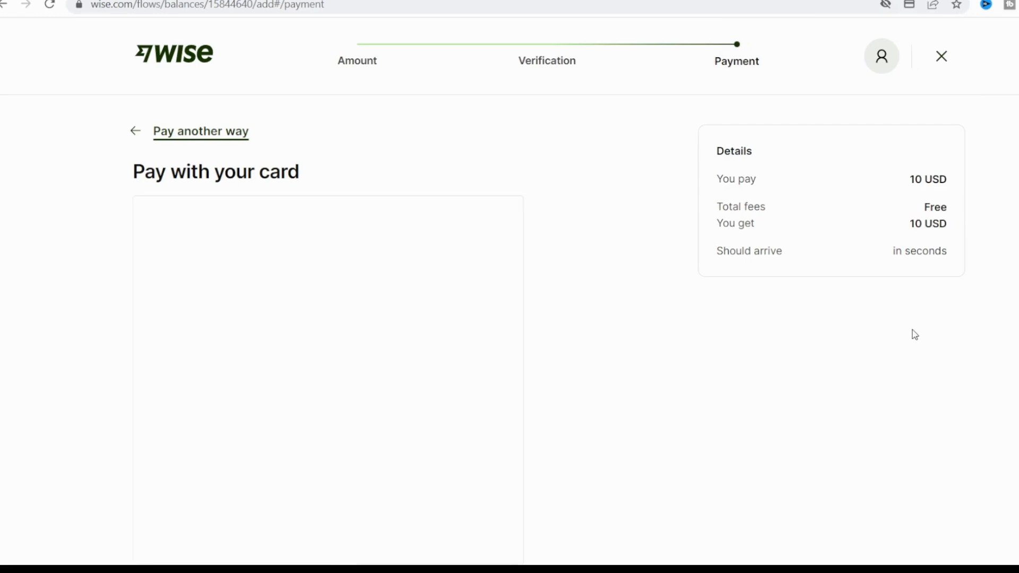
mouse_move(680, 343)
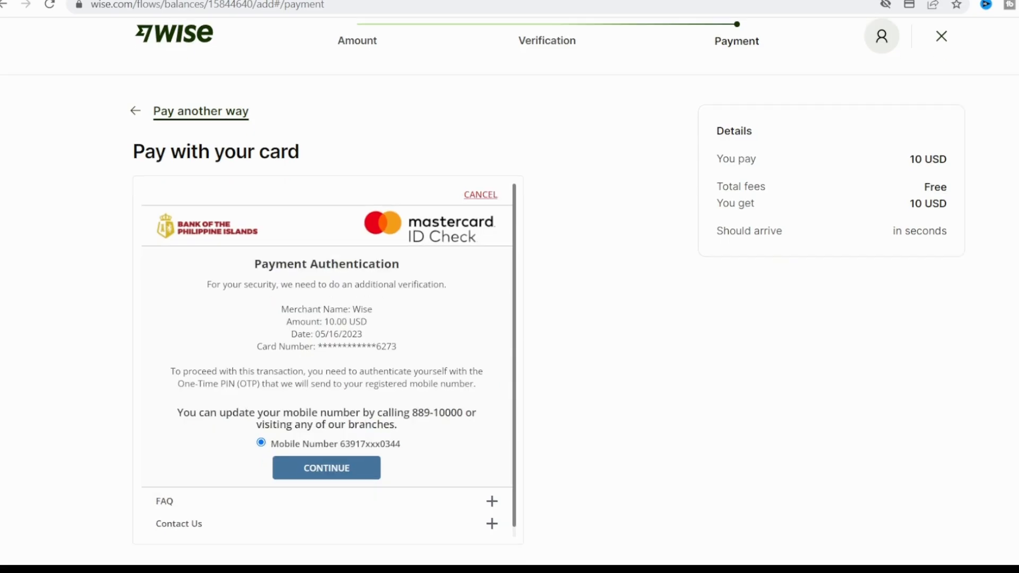
mouse_move(372, 455)
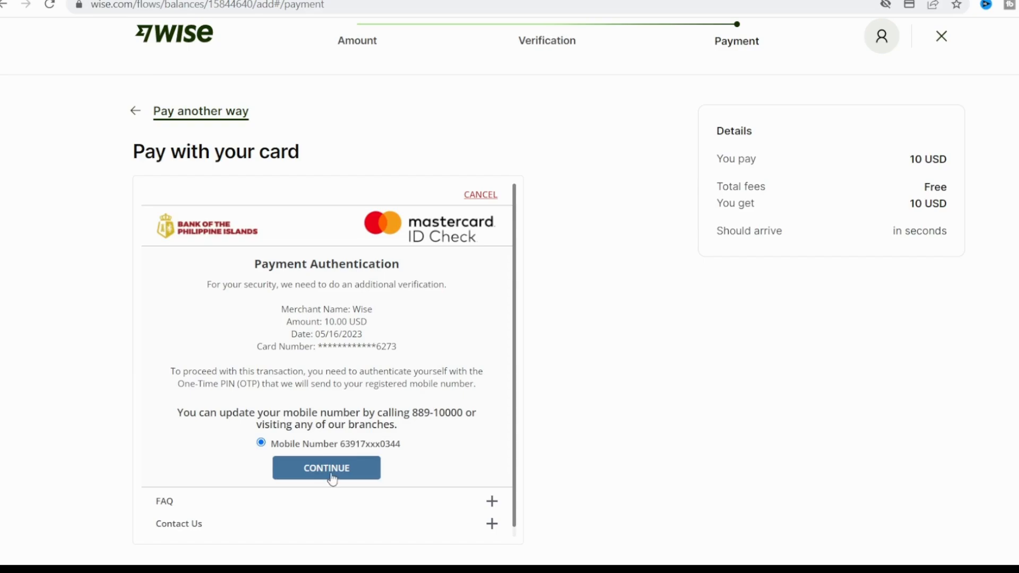
mouse_move(333, 479)
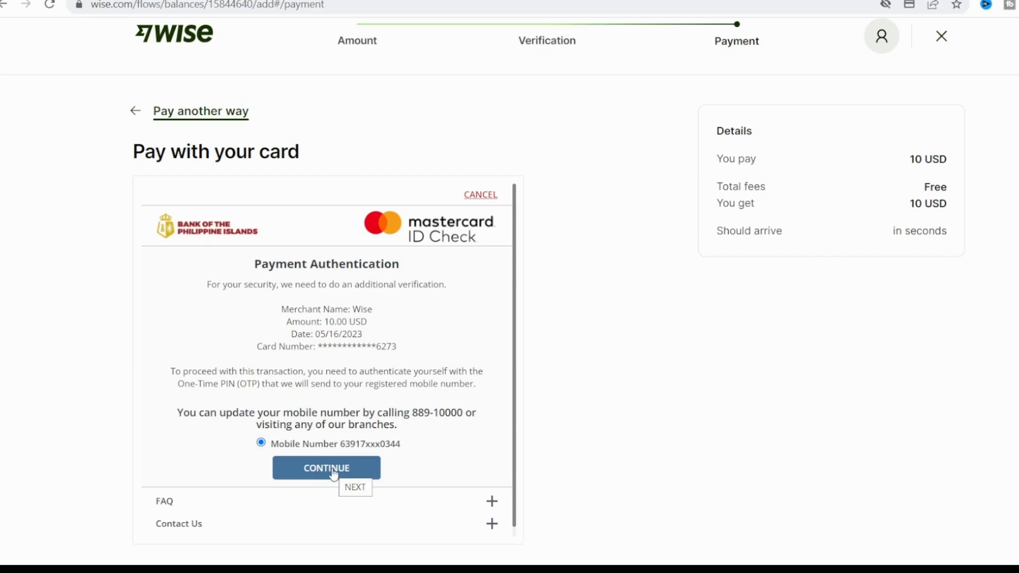
Step: Continue on the bank page to have a one-time PIN sent by SMS
left_click(327, 468)
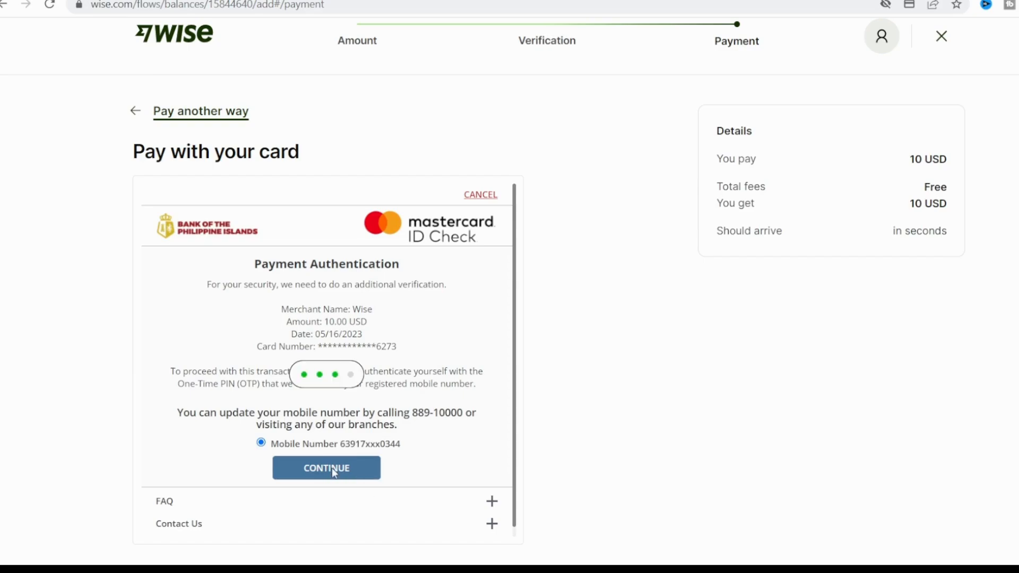
left_click(326, 468)
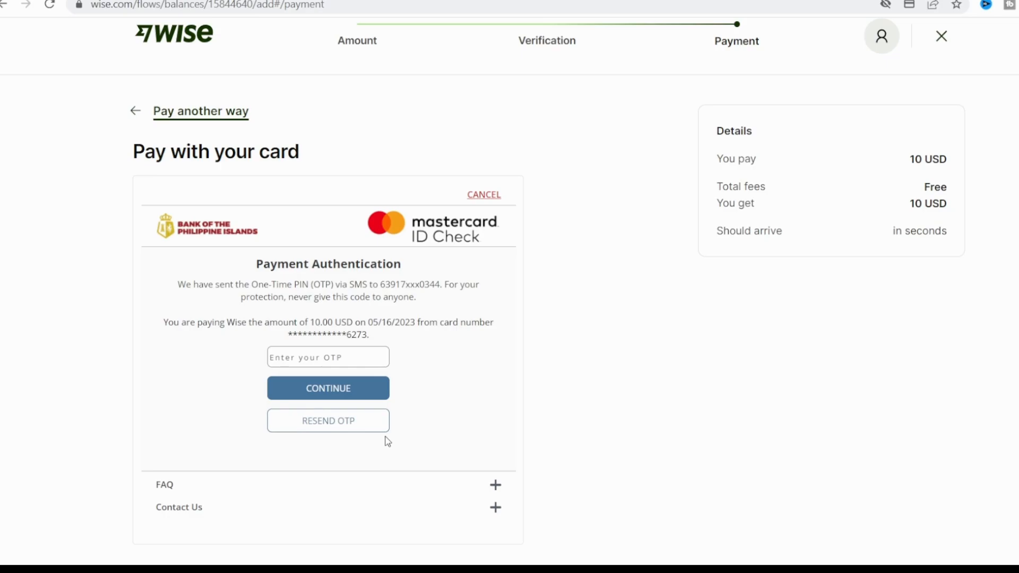
left_click(328, 357)
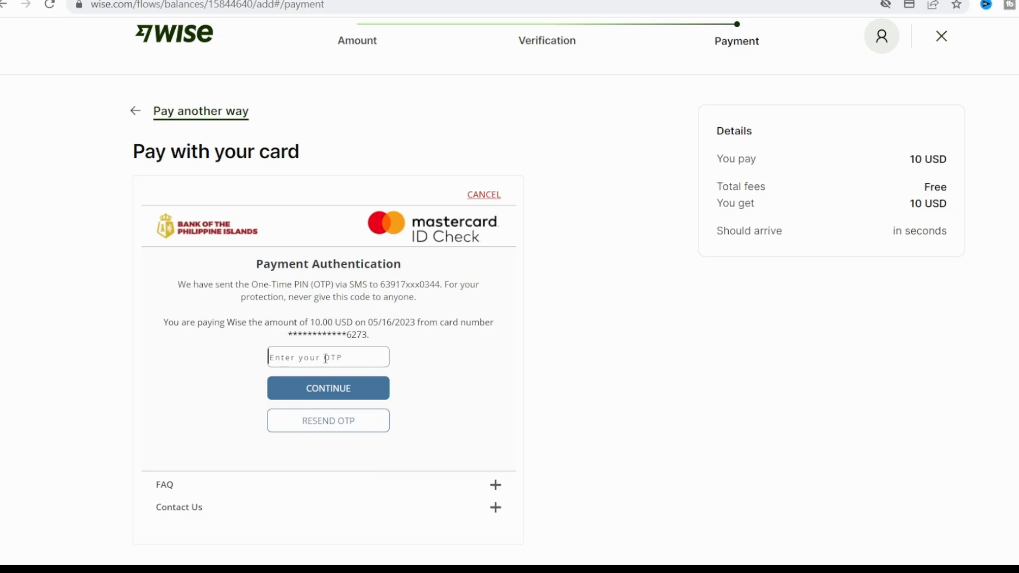
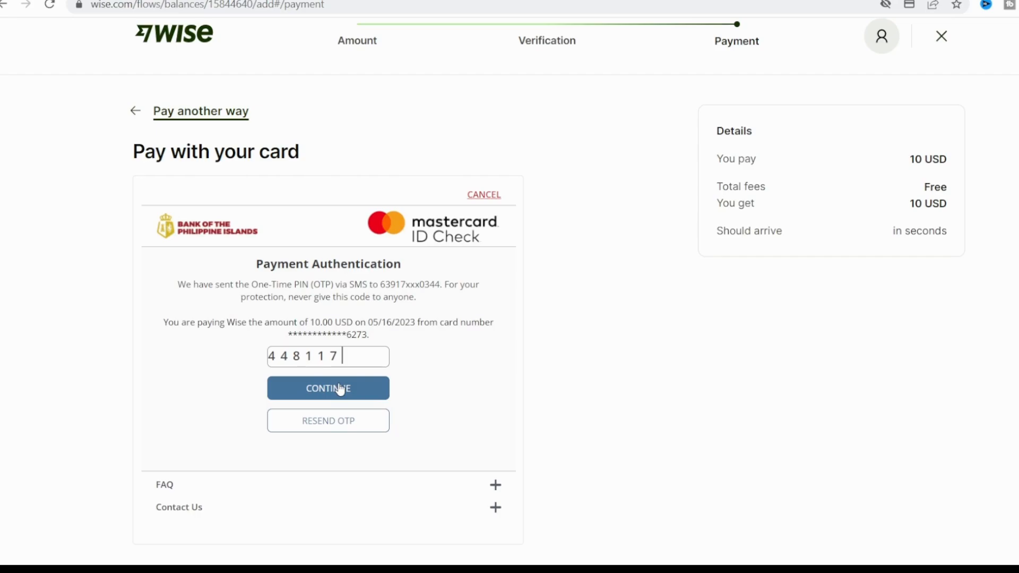
left_click(328, 388)
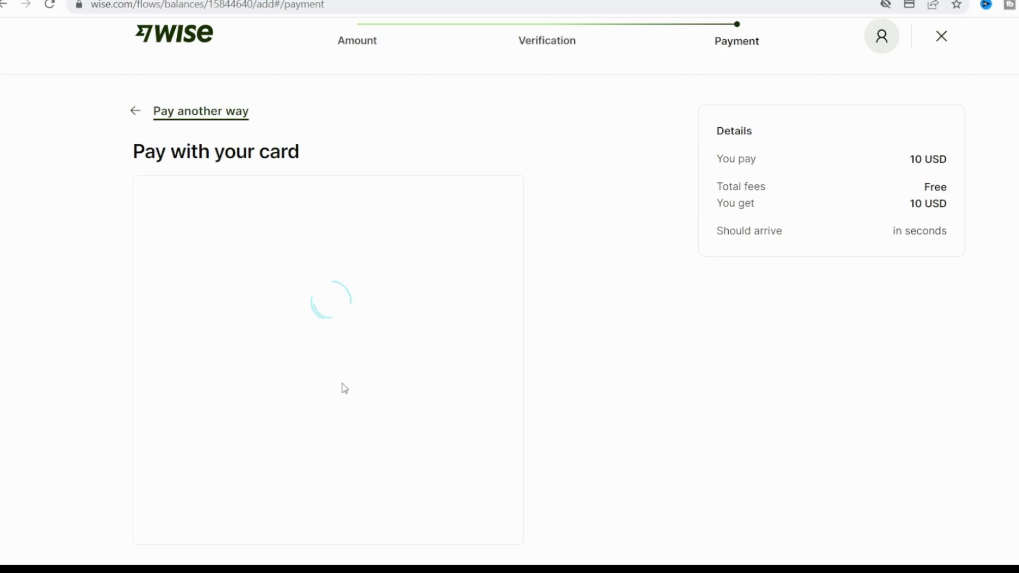
mouse_move(801, 387)
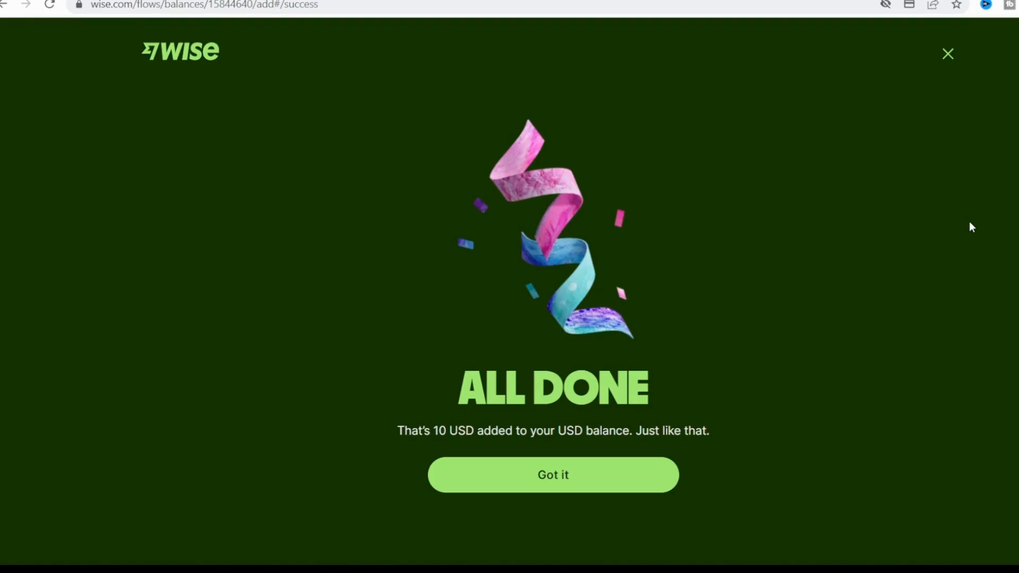
Step: Acknowledge the ALL DONE confirmation with Got it, returning to the USD balance page
left_click(552, 474)
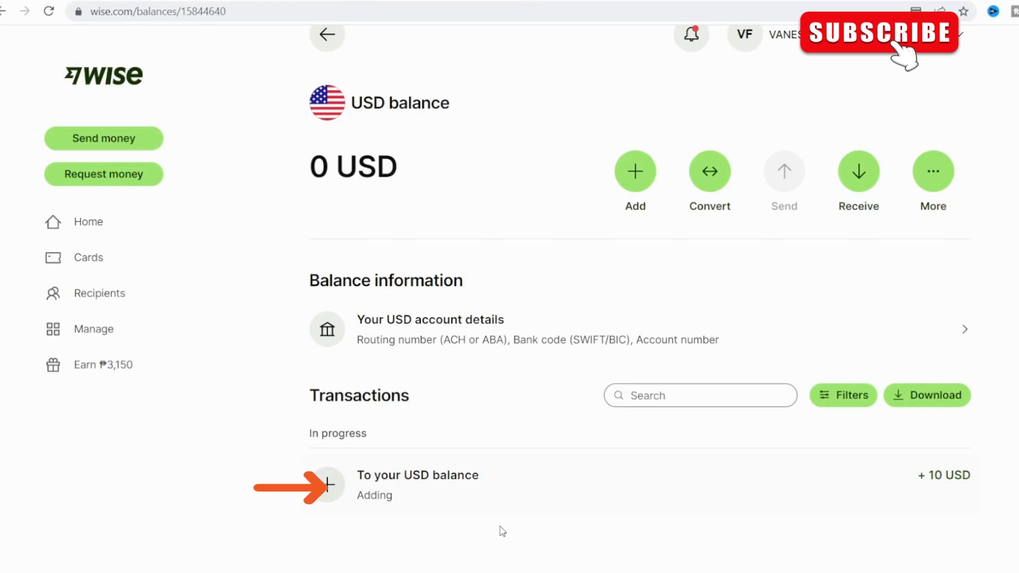
Step: Review the in-progress 10 USD top-up transaction, then return to Home showing 10.00 USD and 19.00 AUD
left_click(417, 484)
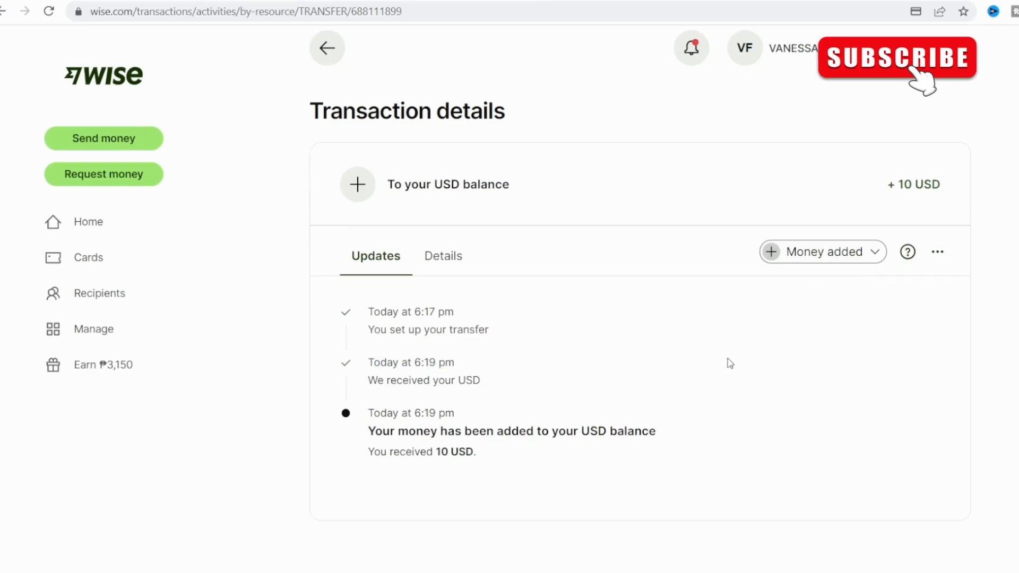
mouse_move(96, 235)
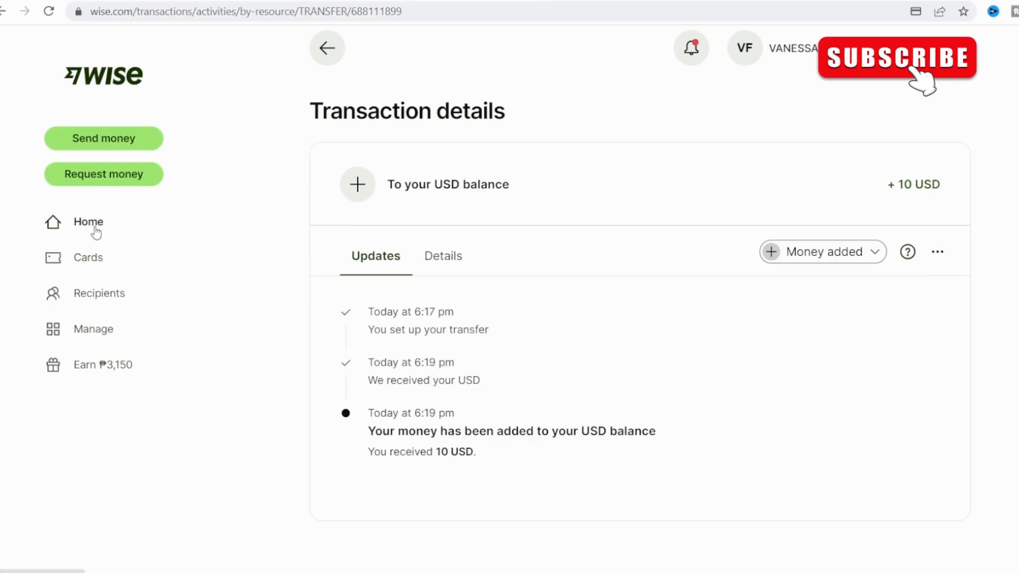
left_click(88, 222)
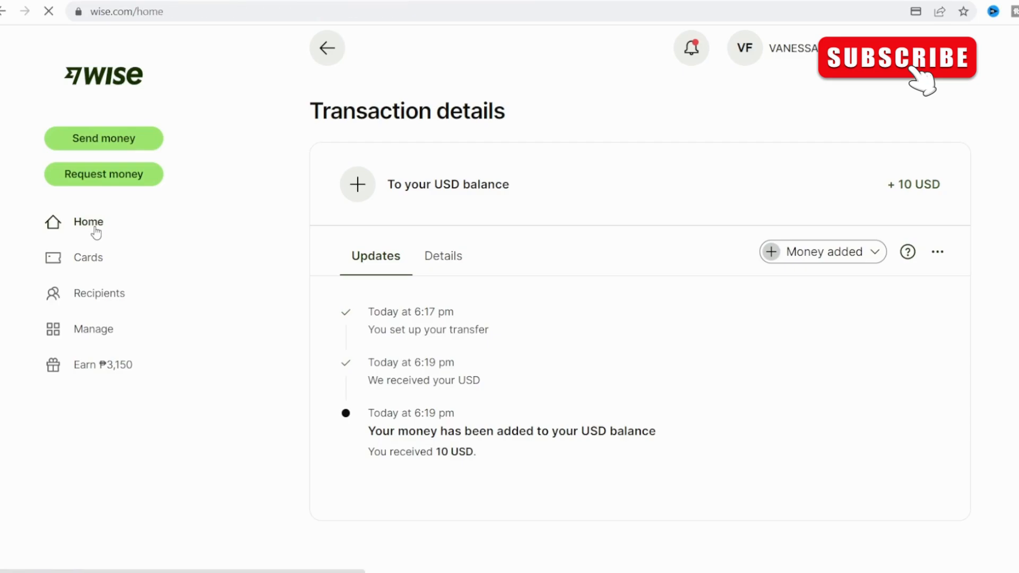
left_click(88, 222)
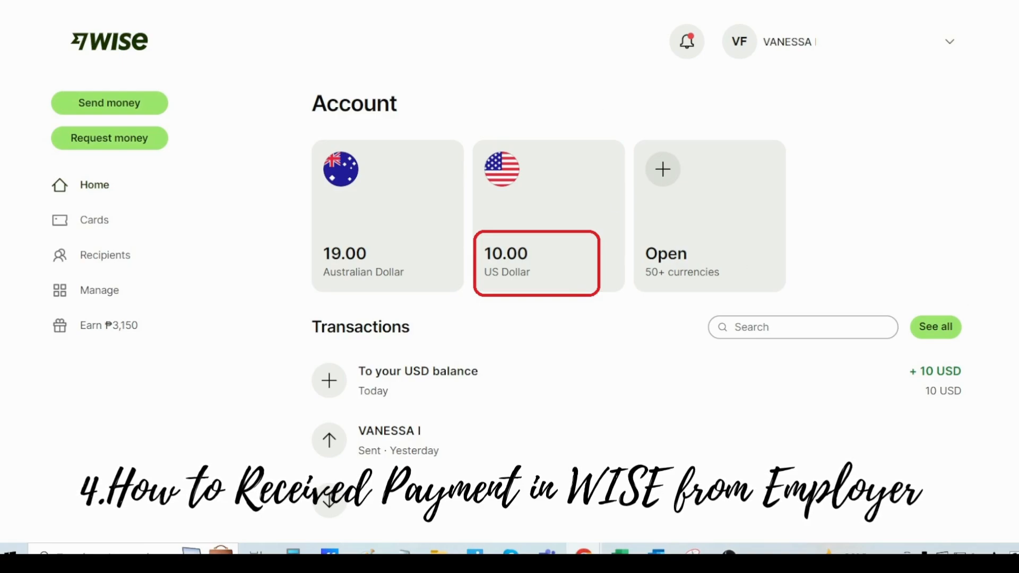
mouse_move(520, 277)
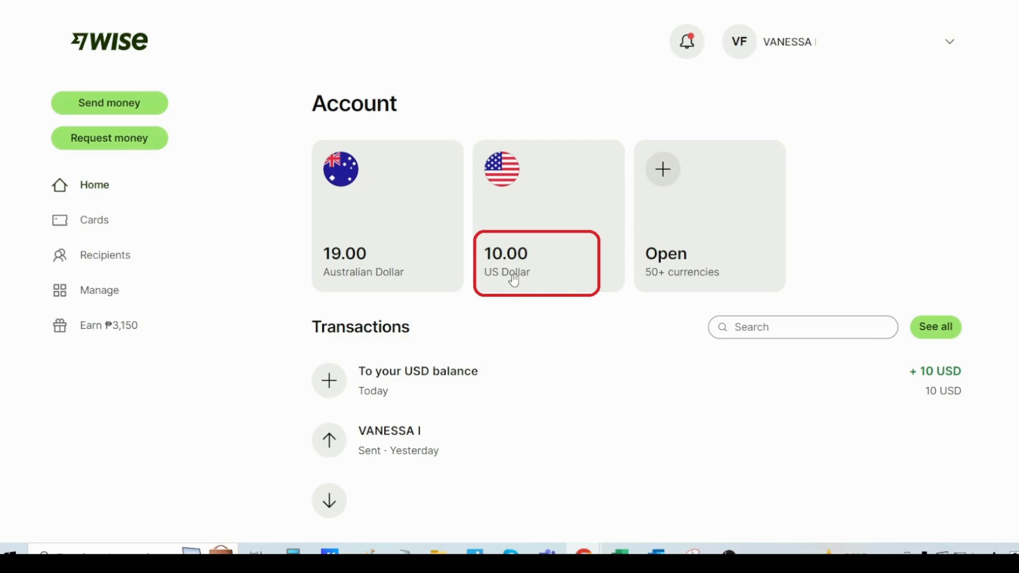
Step: Show the USD account details from the US dollar balance card holding 10 USD
left_click(513, 280)
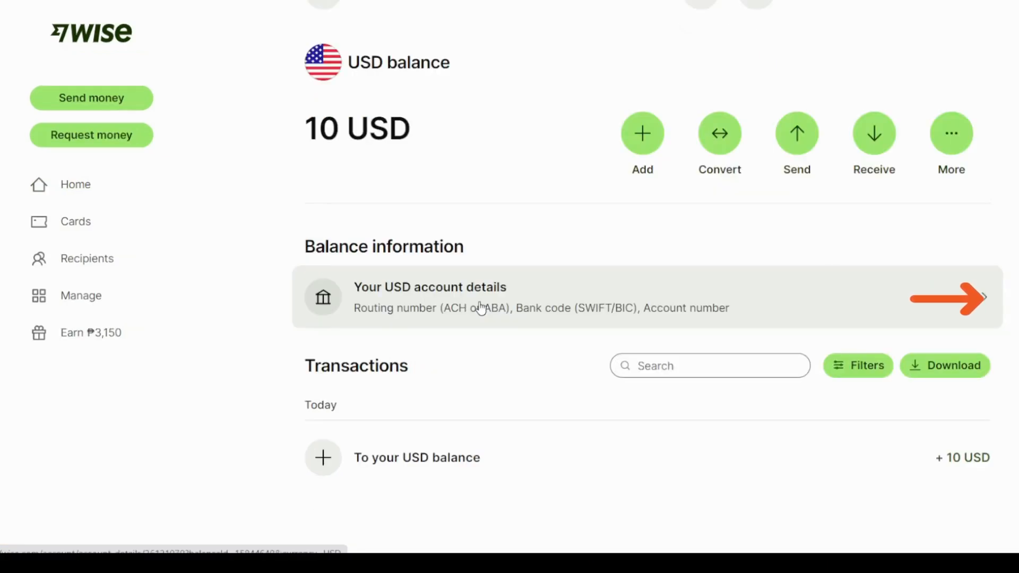
left_click(430, 297)
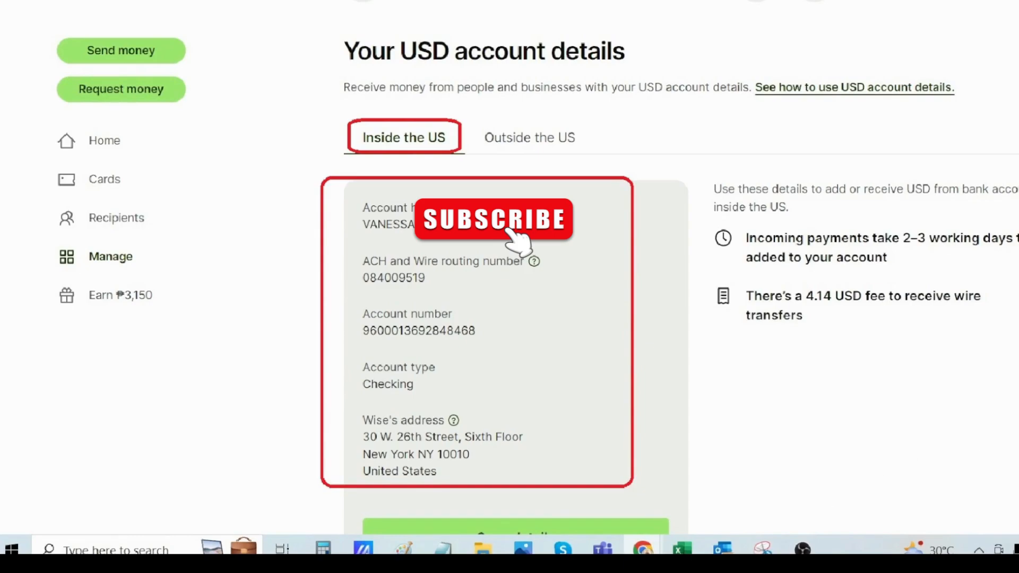
mouse_move(1008, 499)
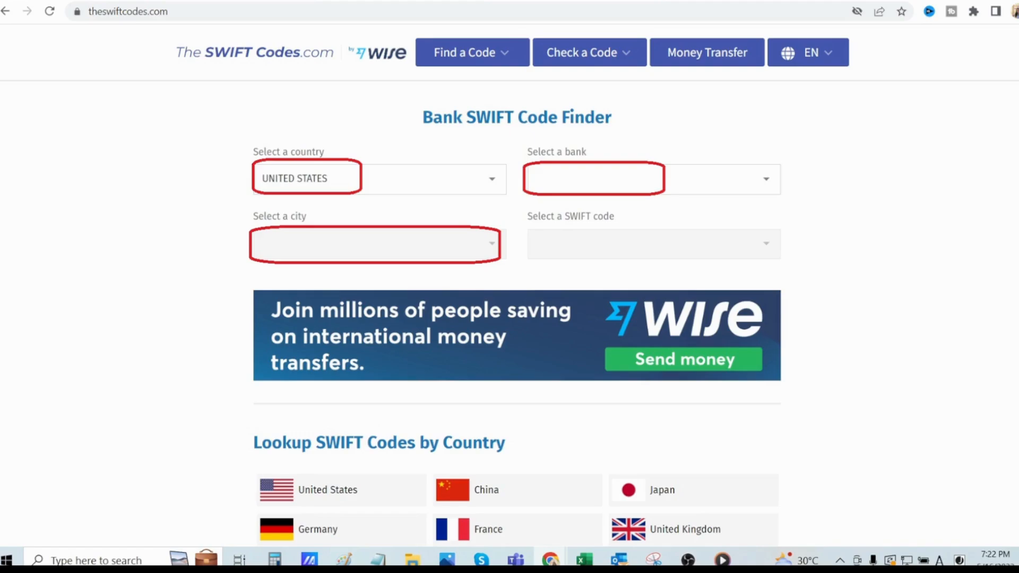
mouse_move(825, 268)
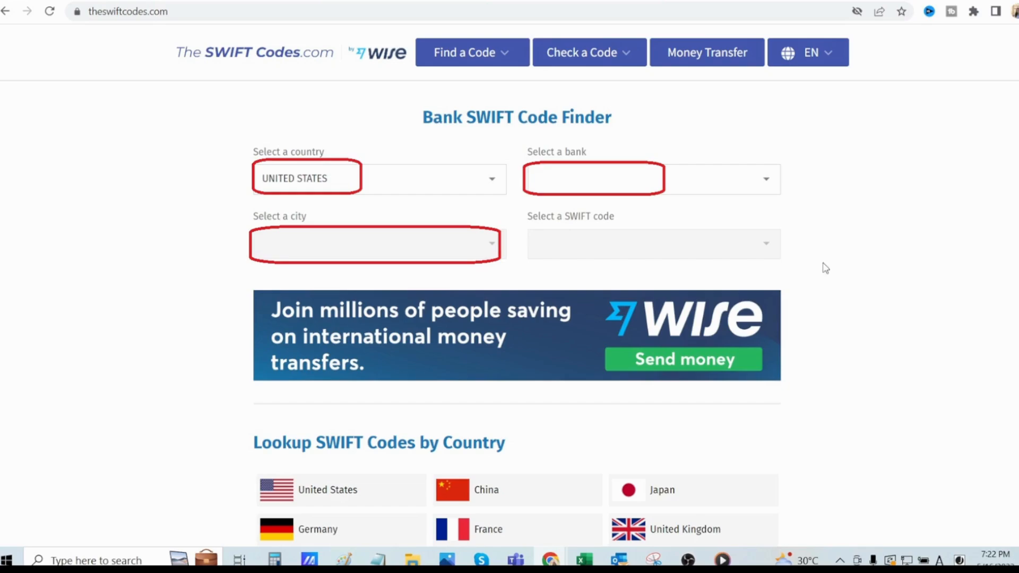
mouse_move(704, 187)
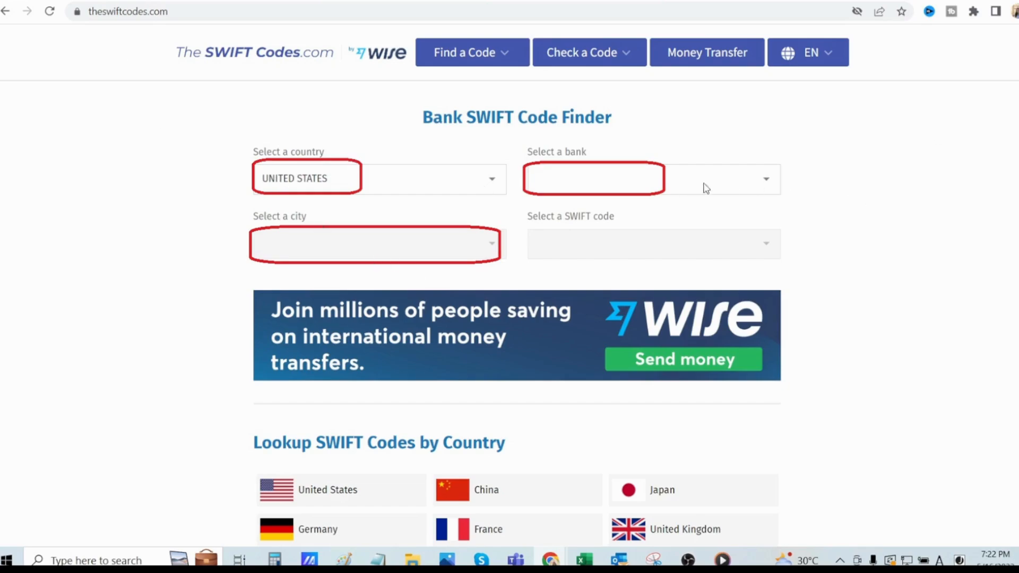
mouse_move(798, 329)
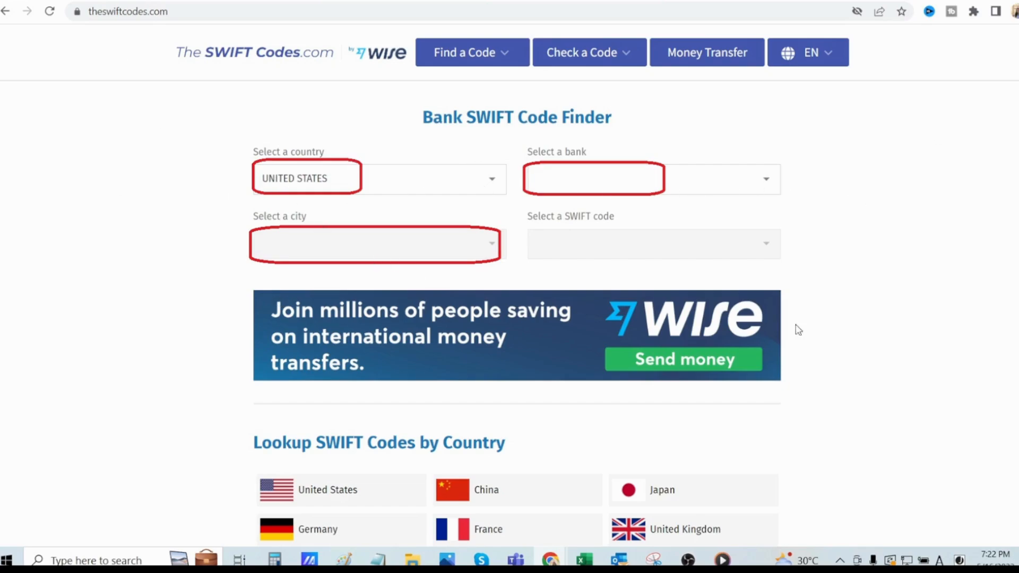
mouse_move(874, 258)
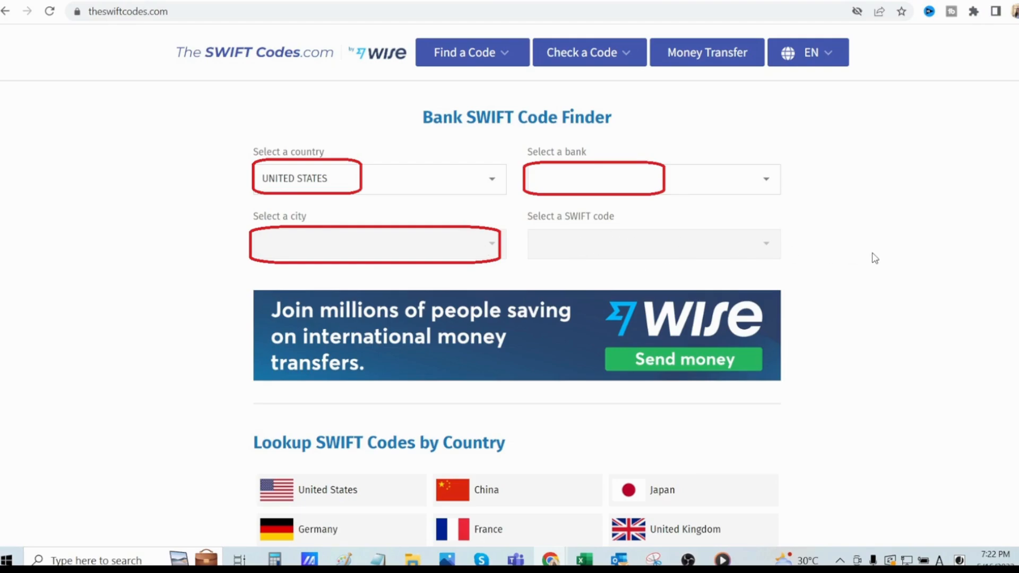
mouse_move(870, 258)
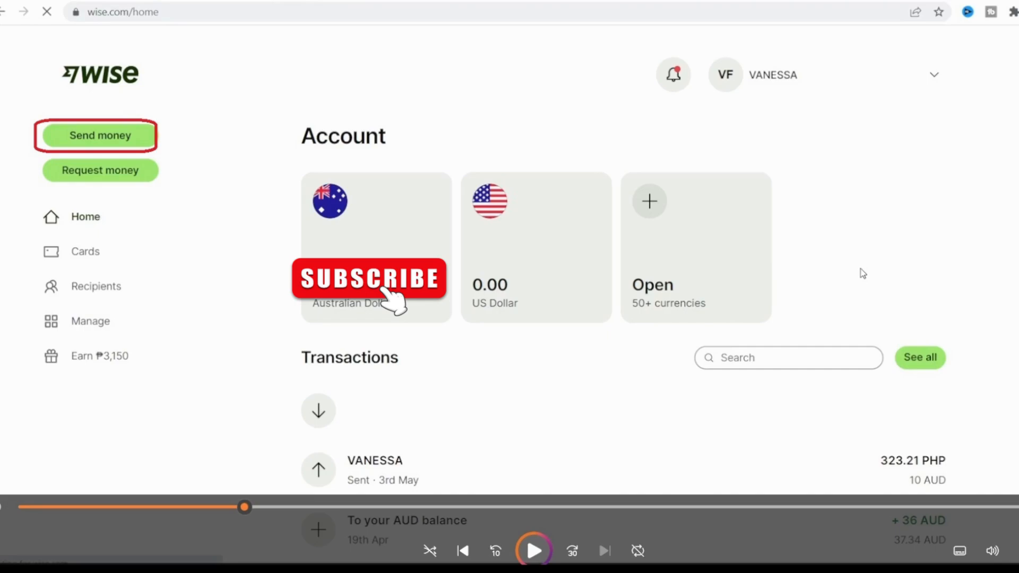
mouse_move(199, 541)
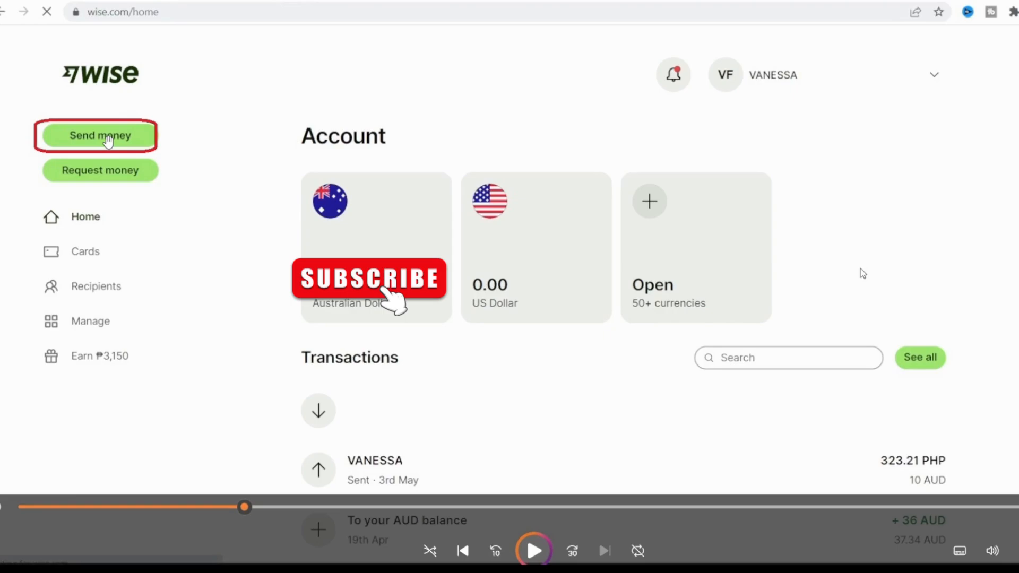
Step: Begin a send-money transfer funded from the AUD available balance
left_click(100, 136)
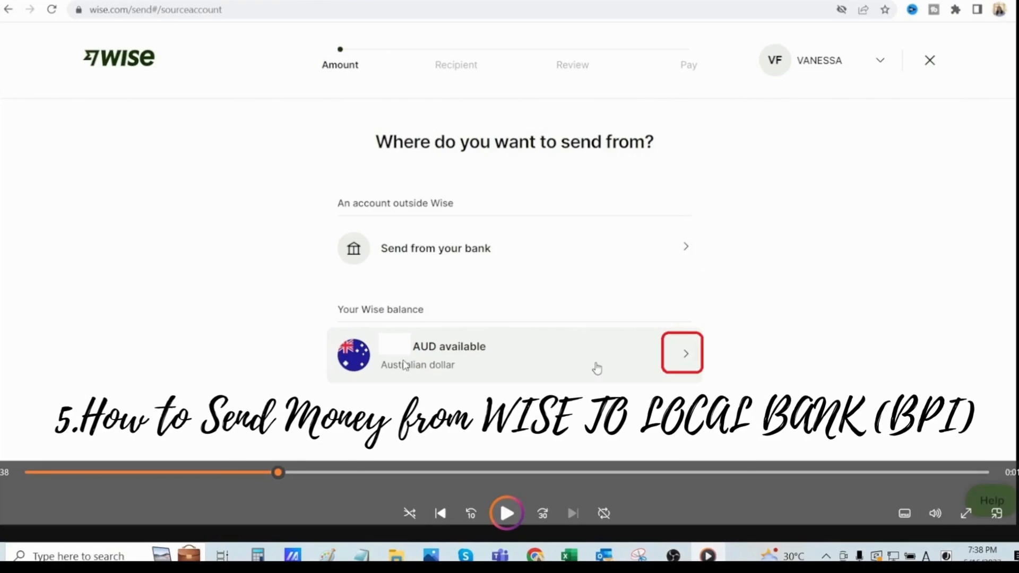
mouse_move(395, 347)
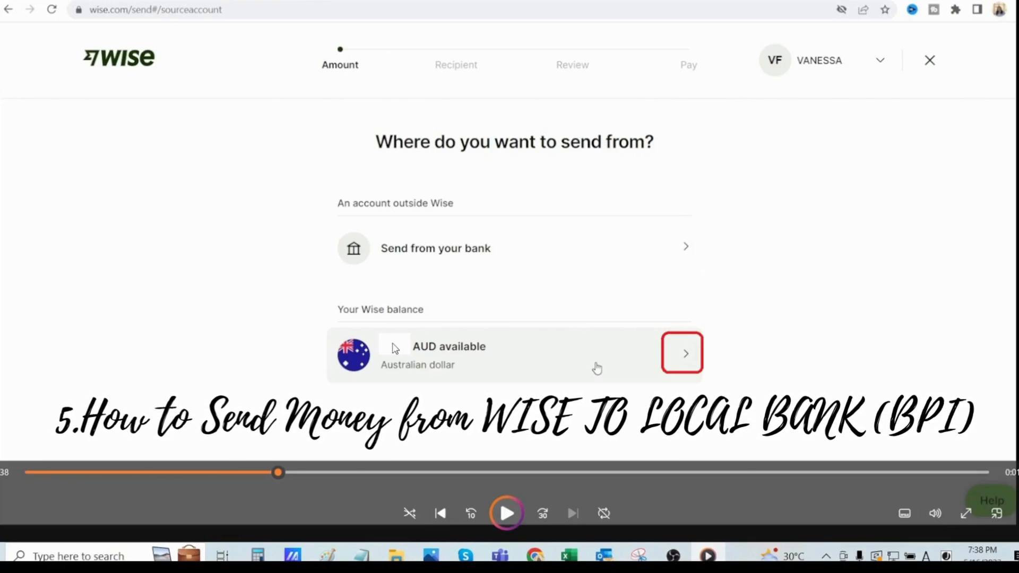
mouse_move(607, 347)
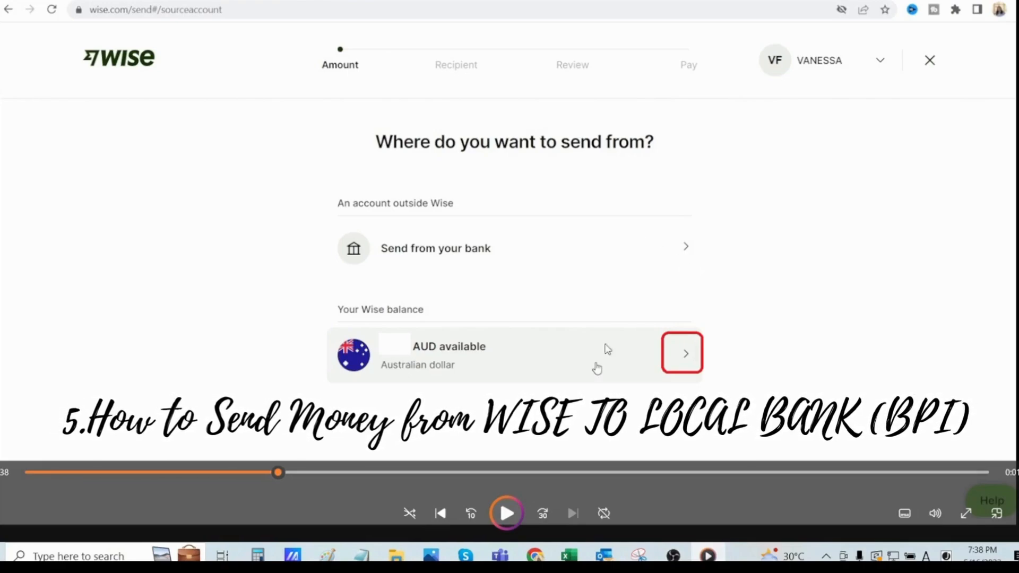
left_click(685, 352)
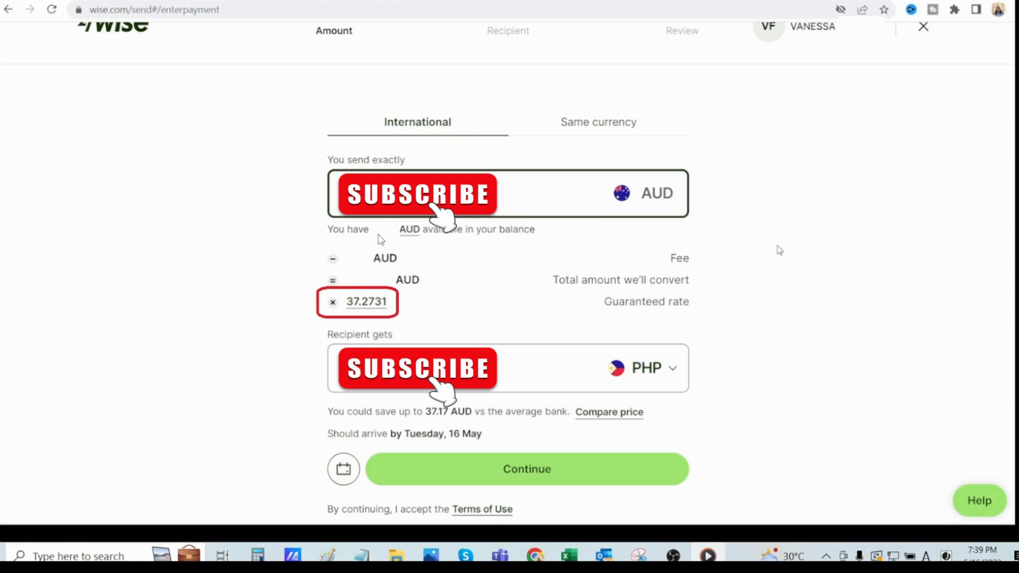
mouse_move(432, 329)
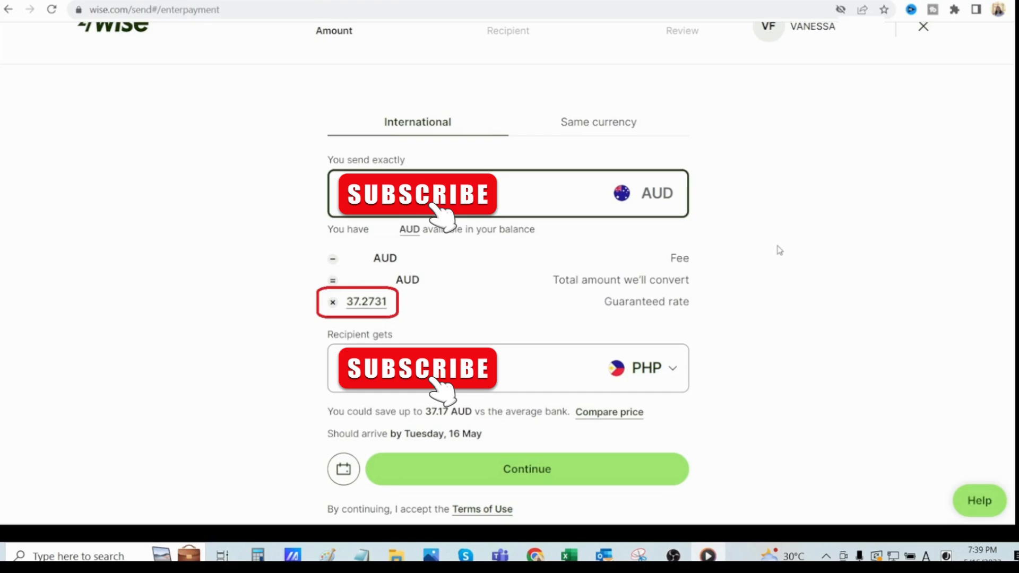
Step: Accept the entered AUD amount at the 37.2731 PHP rate and continue past the recipient step
left_click(527, 469)
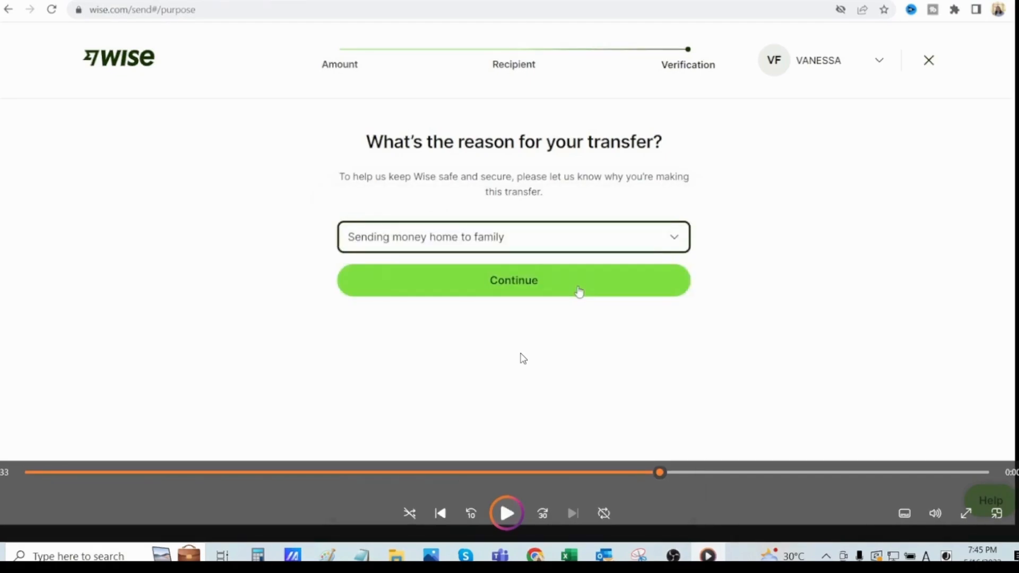
Step: Set the reason to 'Sending money home to family' and pay from the Wise account
left_click(514, 280)
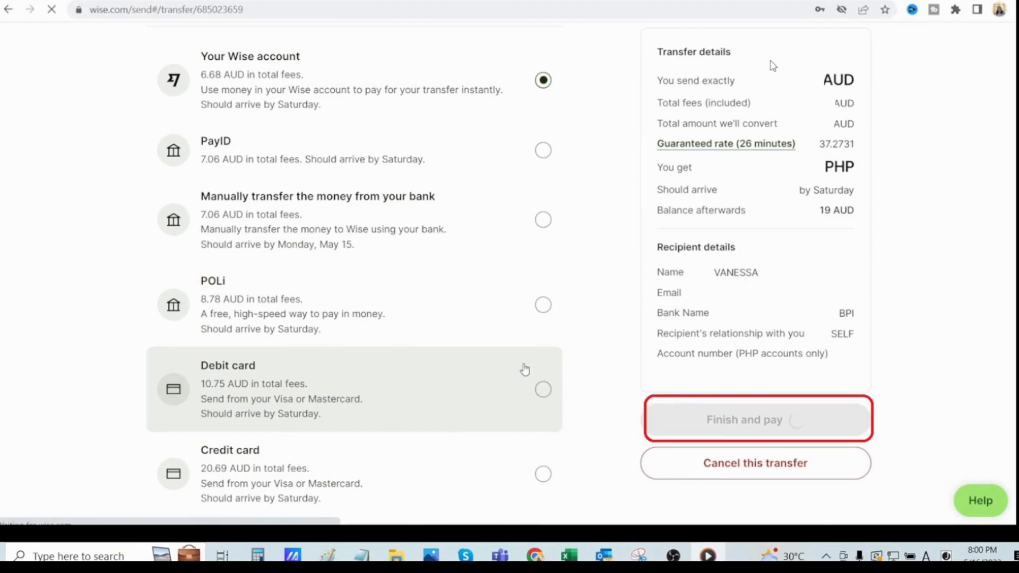
mouse_move(887, 336)
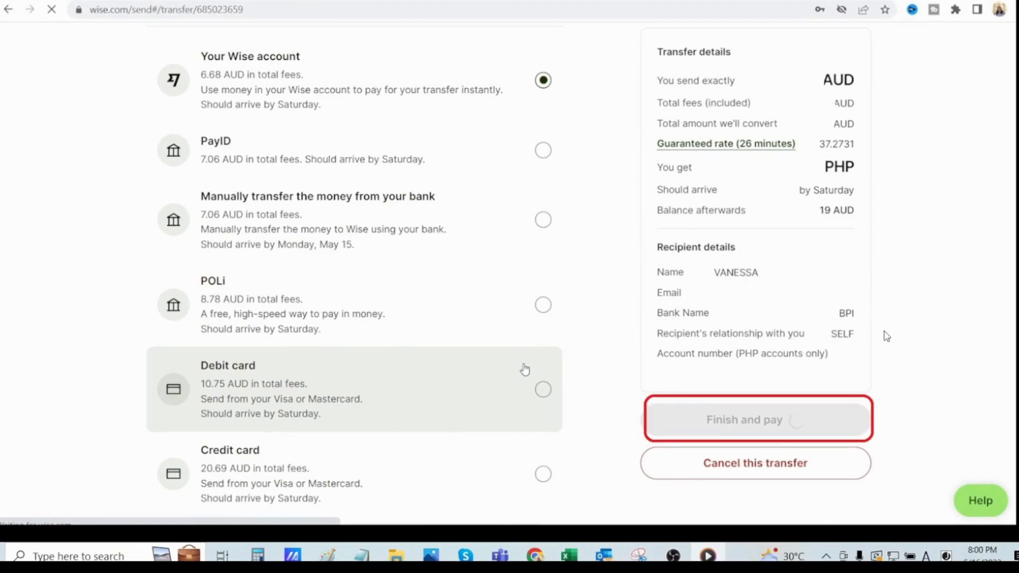
mouse_move(868, 170)
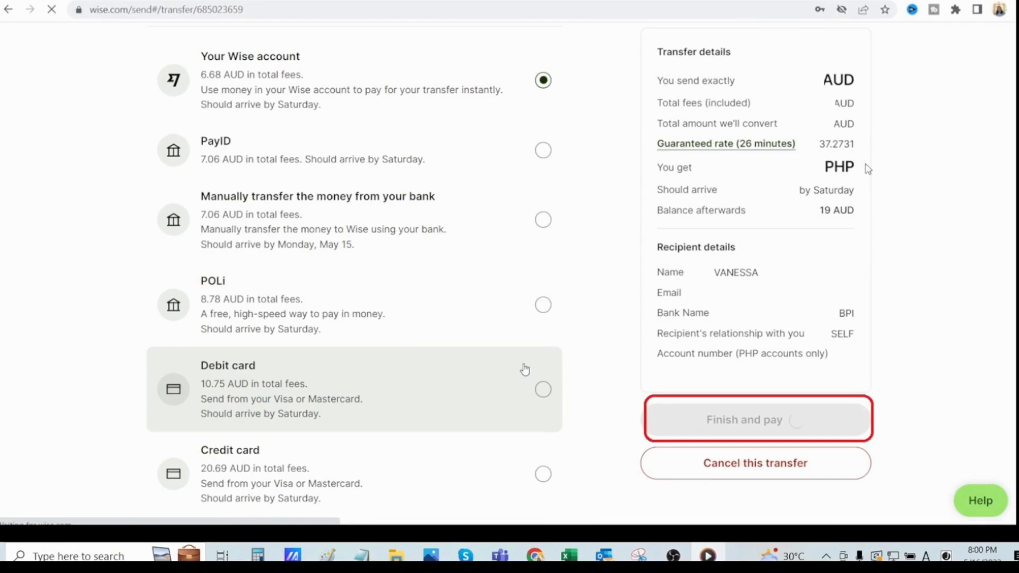
mouse_move(756, 440)
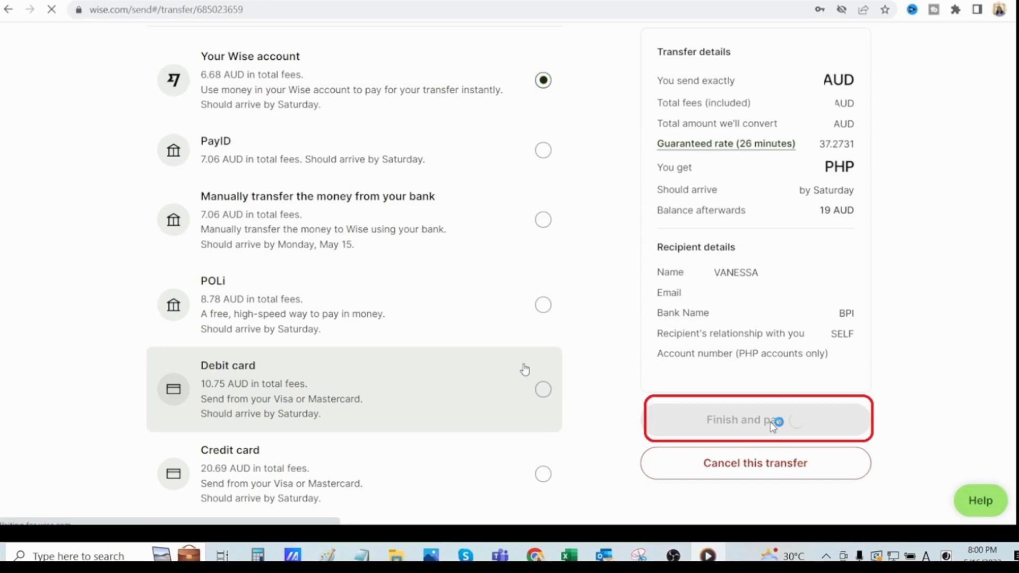
left_click(756, 421)
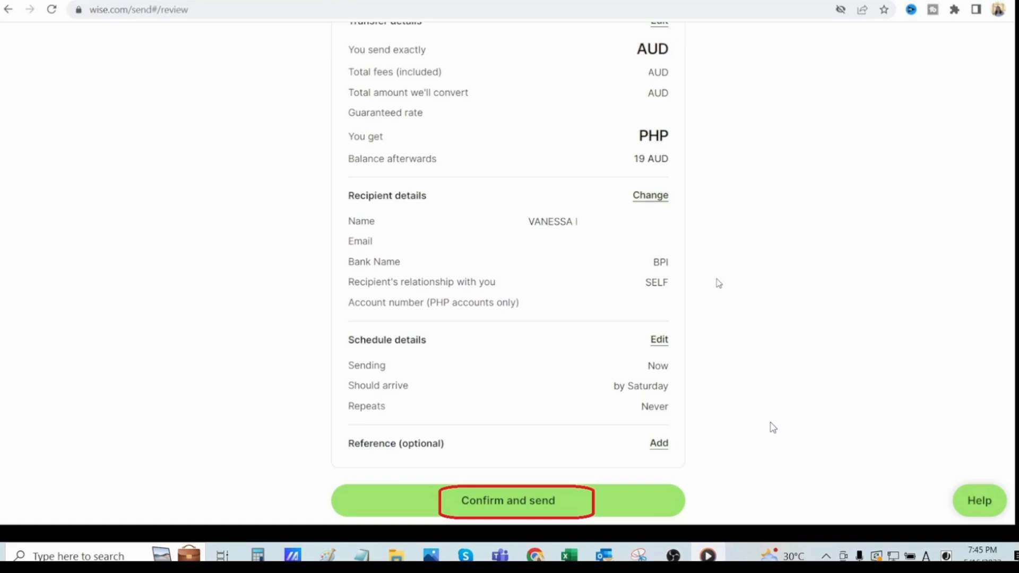
Step: Confirm and send the AUD transfer to the BPI account, approving it with the password
left_click(508, 501)
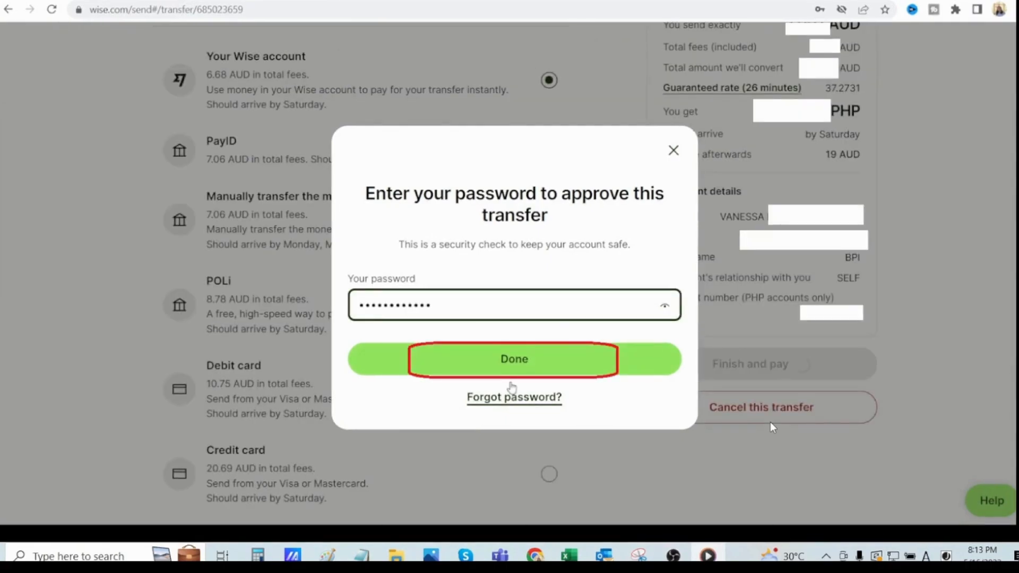
left_click(514, 358)
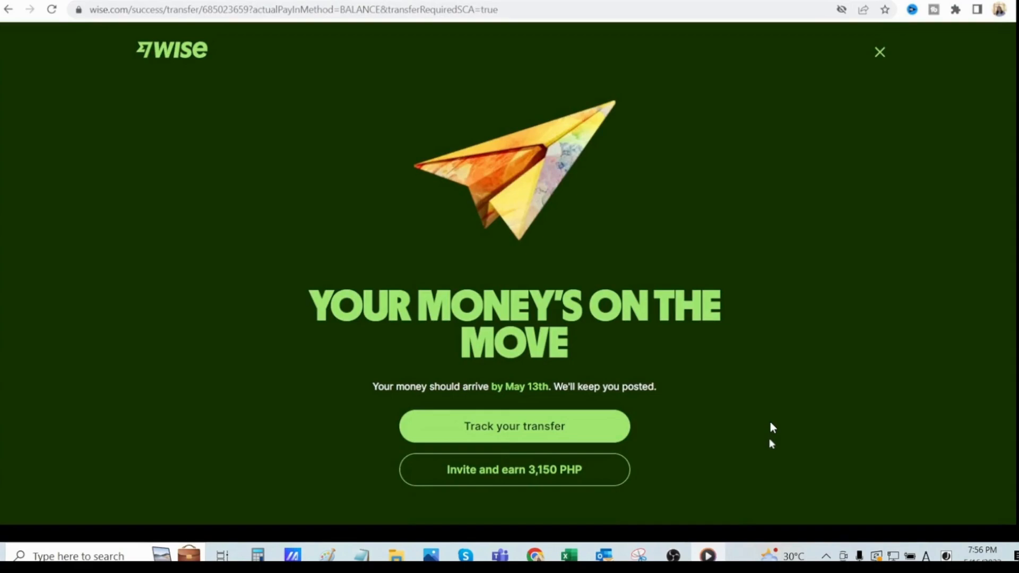
Step: Track the sent transfer to see its transaction details while processing
left_click(515, 427)
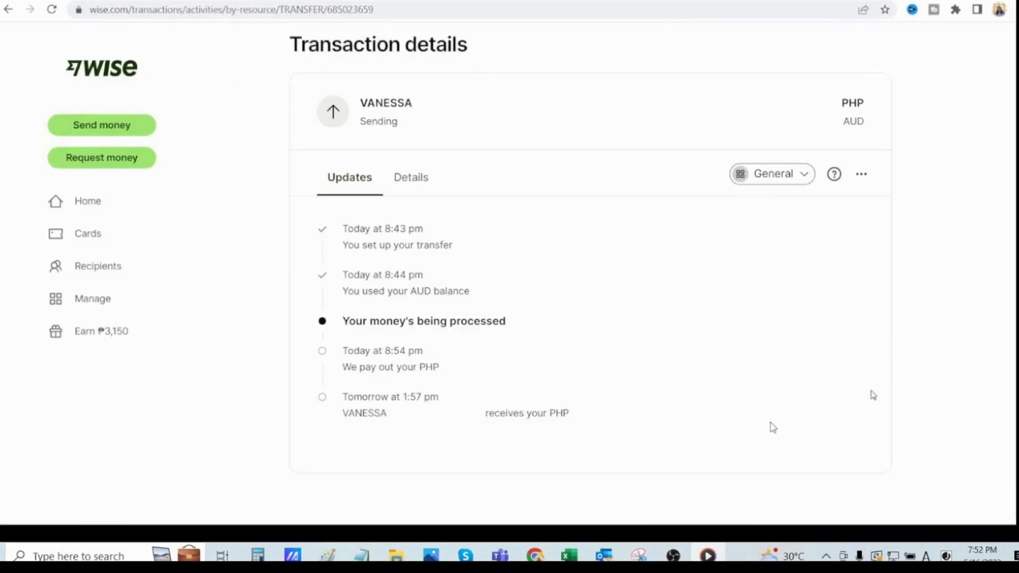